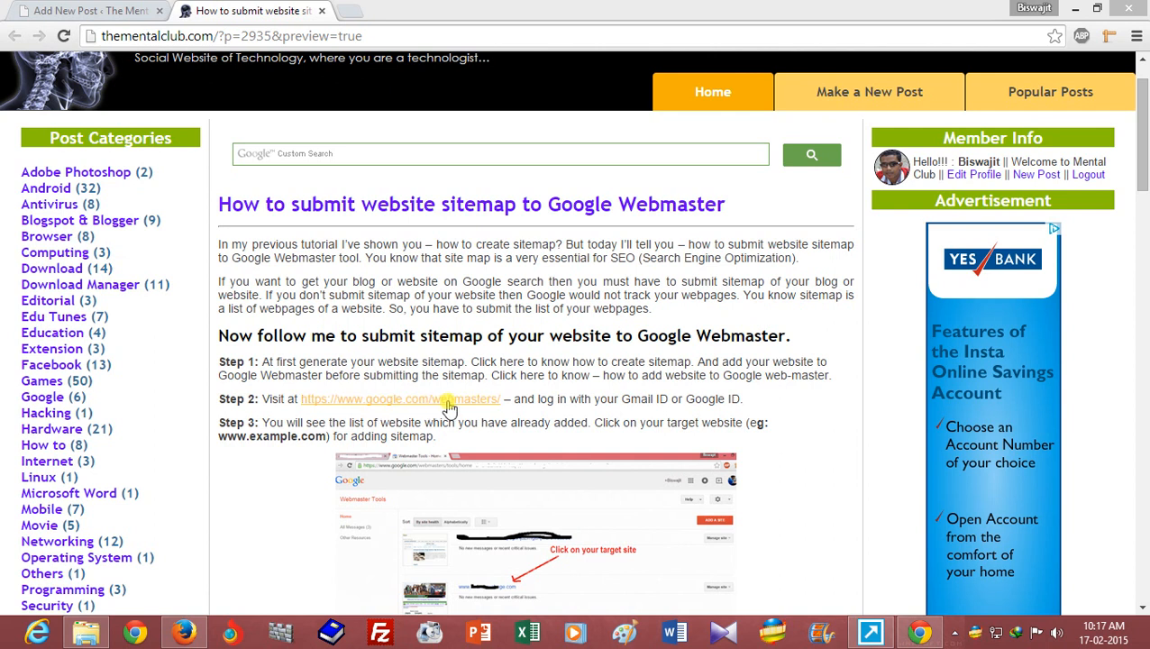
mouse_move(536, 563)
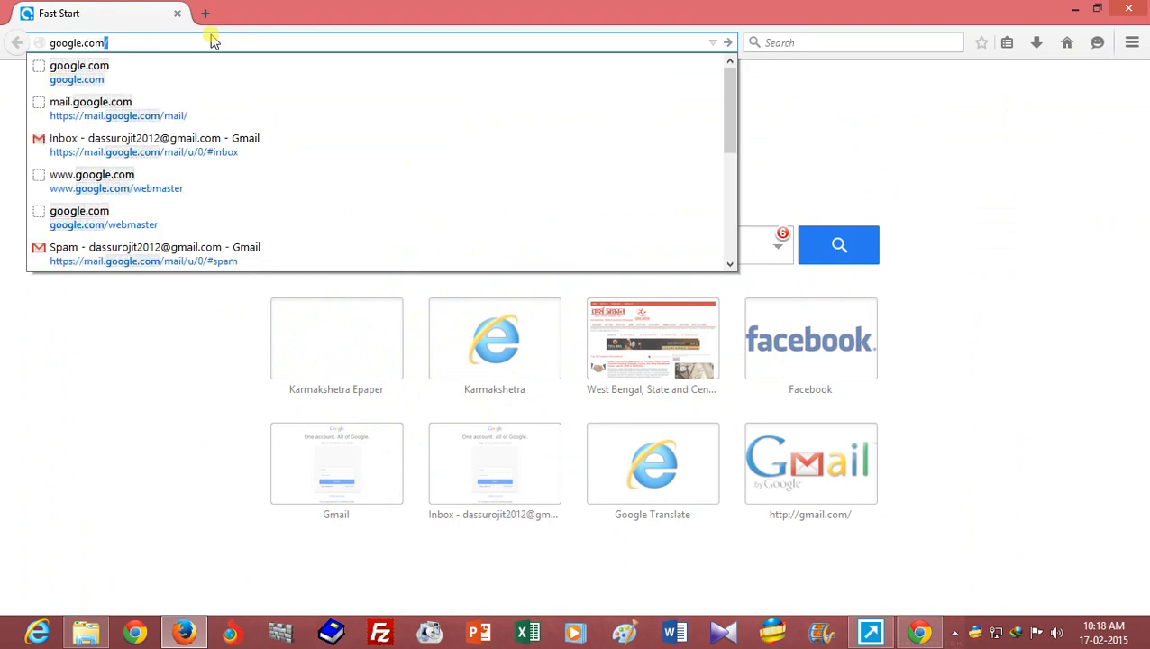
mouse_move(134, 180)
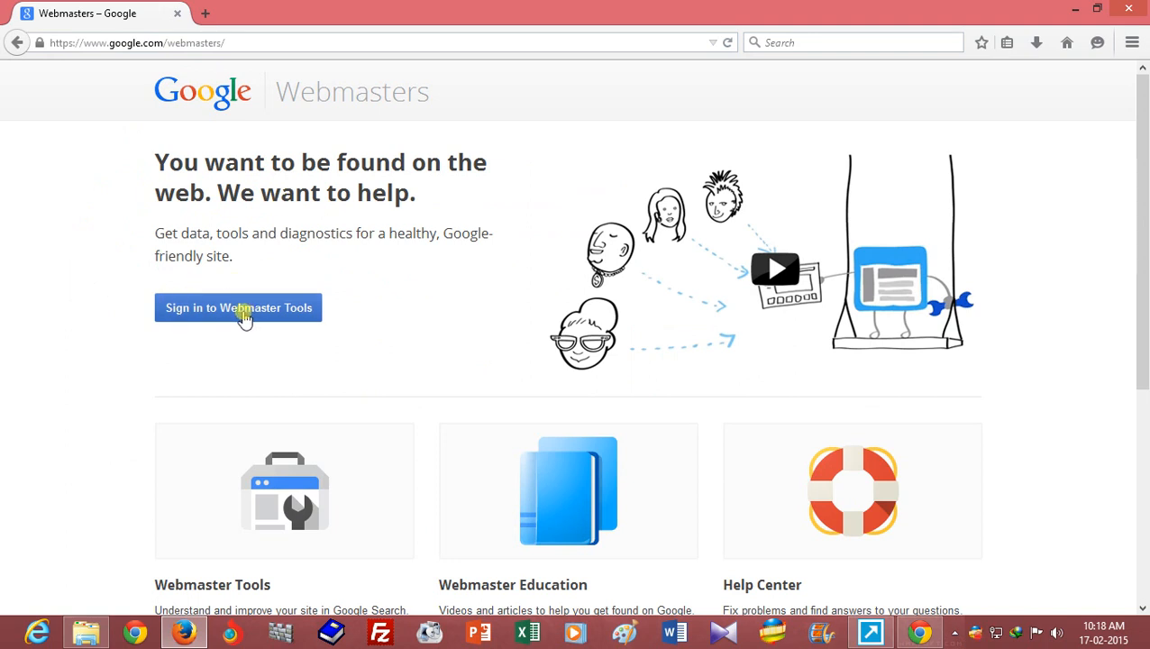
Enter the bengaliweindia.com account email and password with Stay signed in unchecked
click(238, 307)
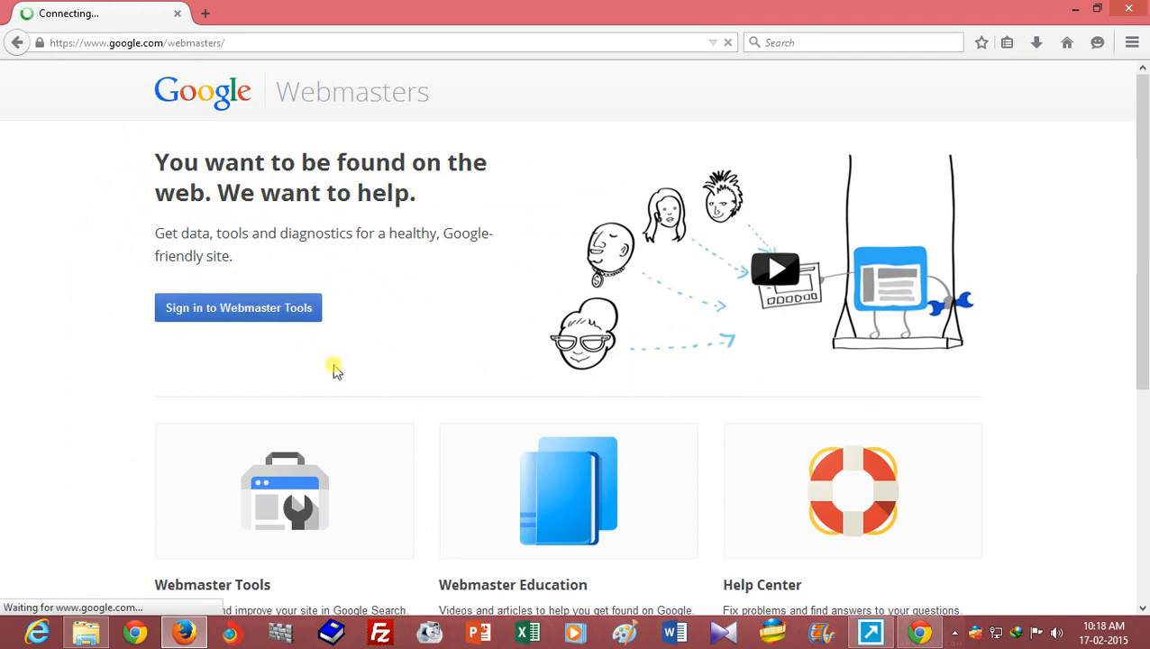
click(238, 307)
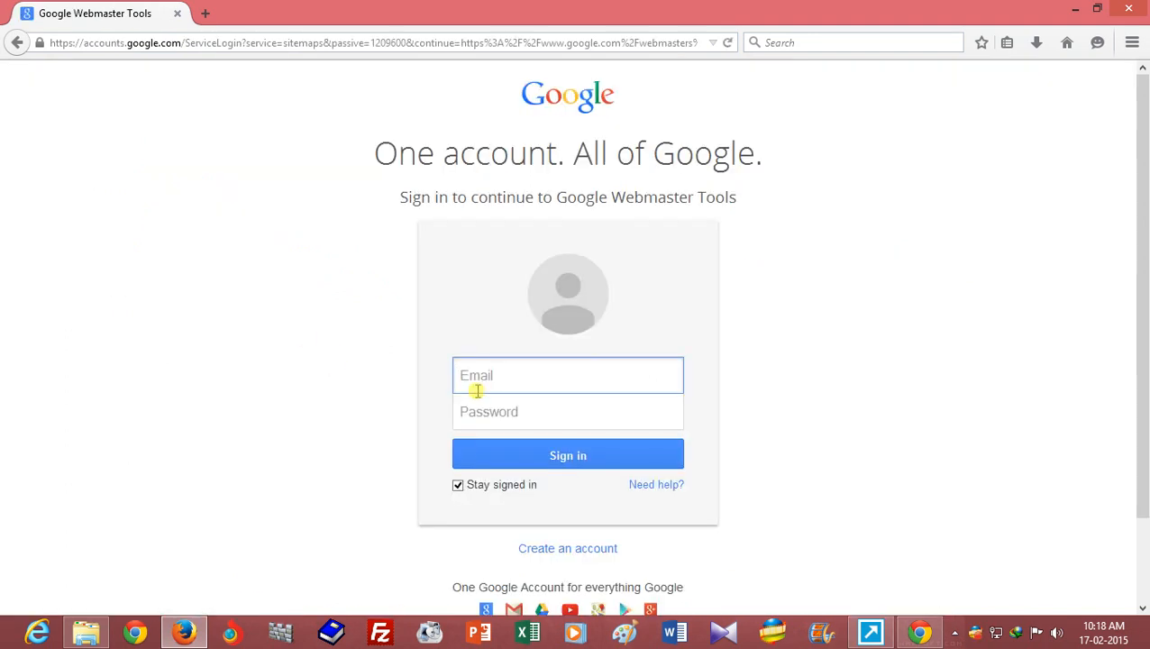
click(458, 484)
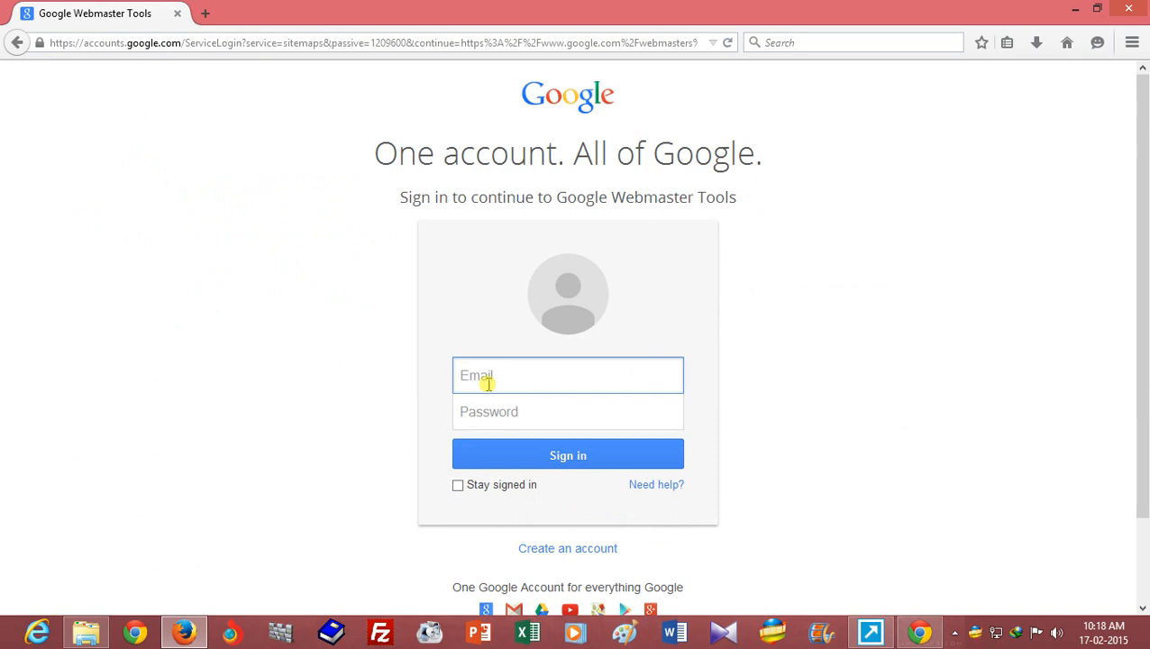
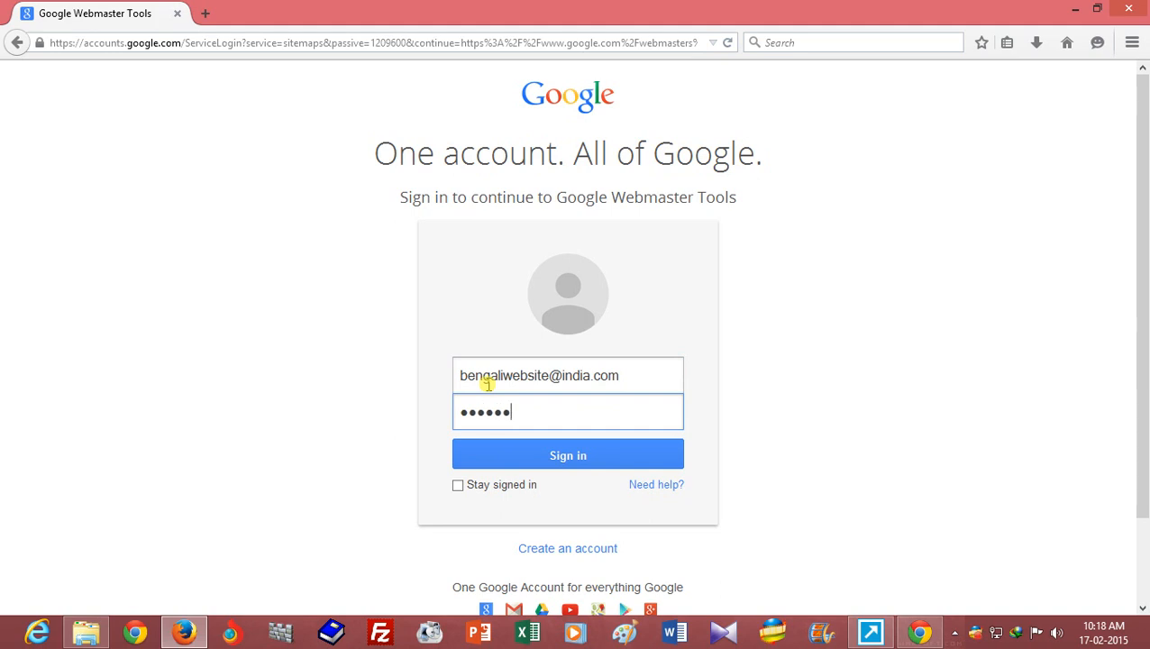
text(••)
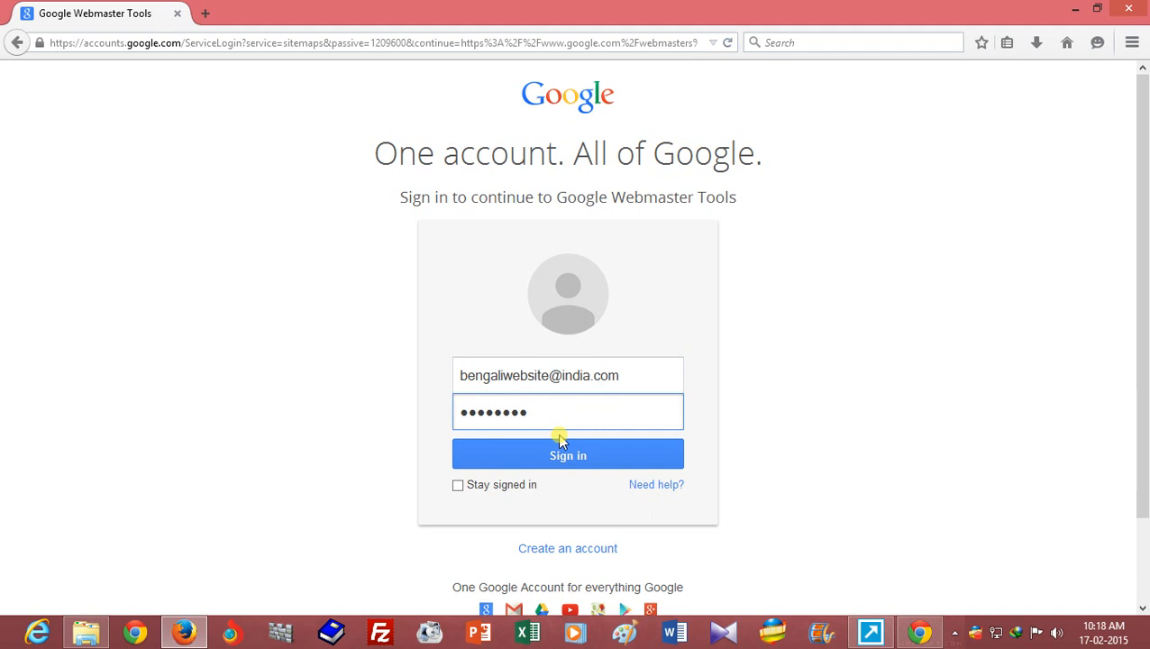
Submit the sign-in, re-entering the rejected password until it succeeds
click(568, 455)
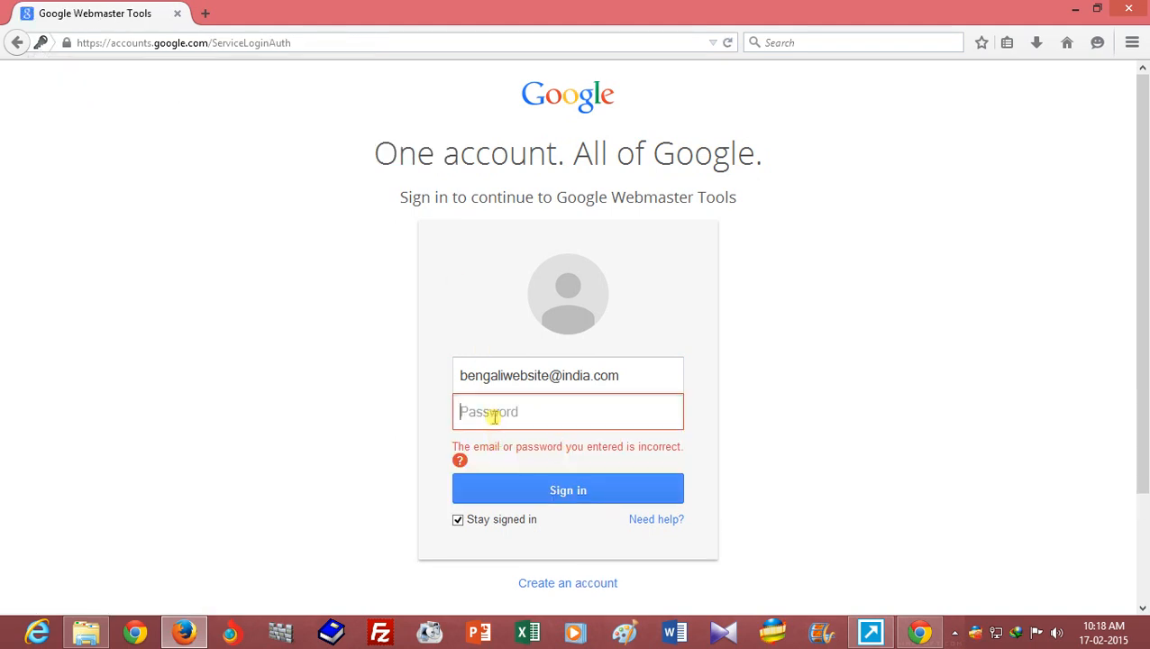
click(457, 519)
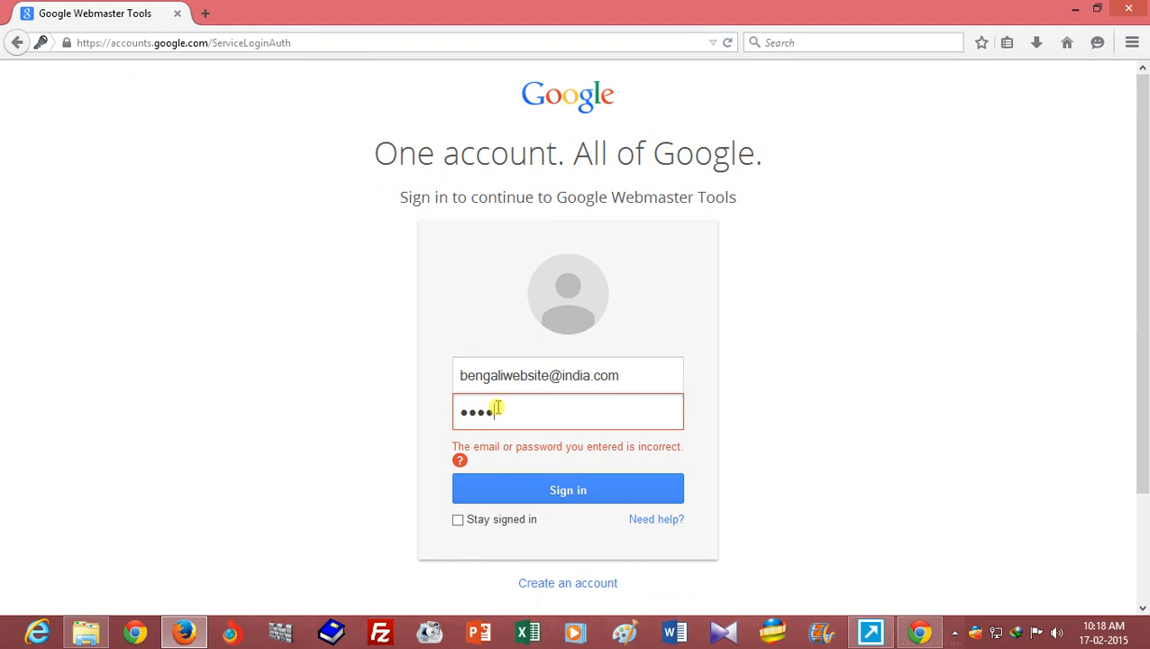
click(568, 489)
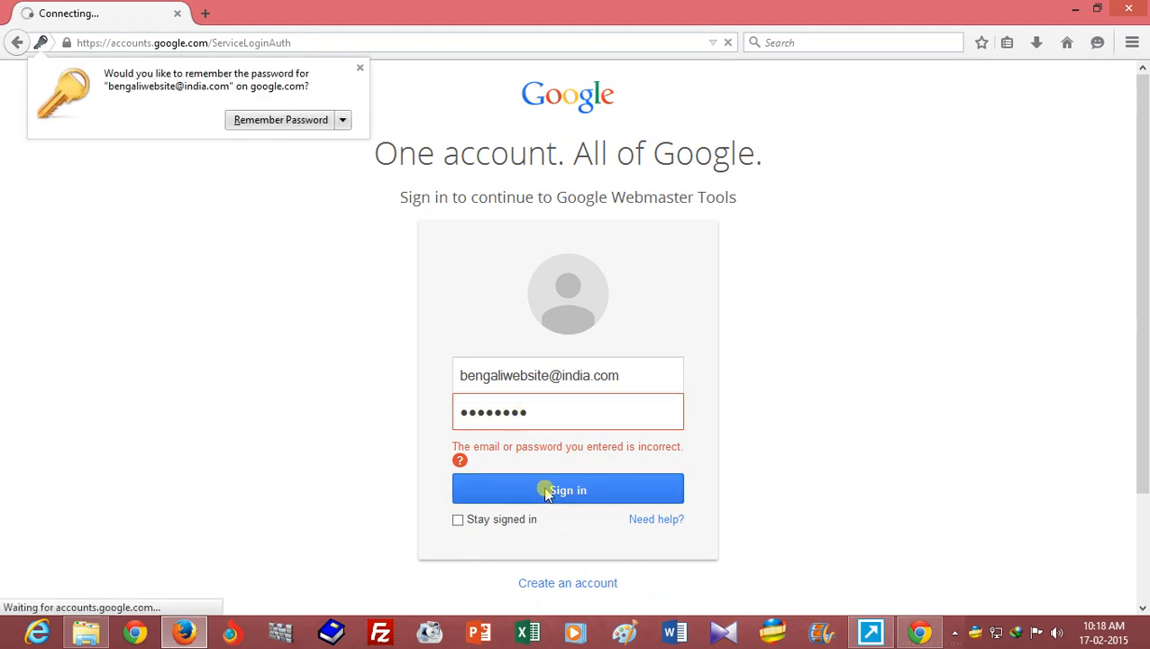
click(568, 490)
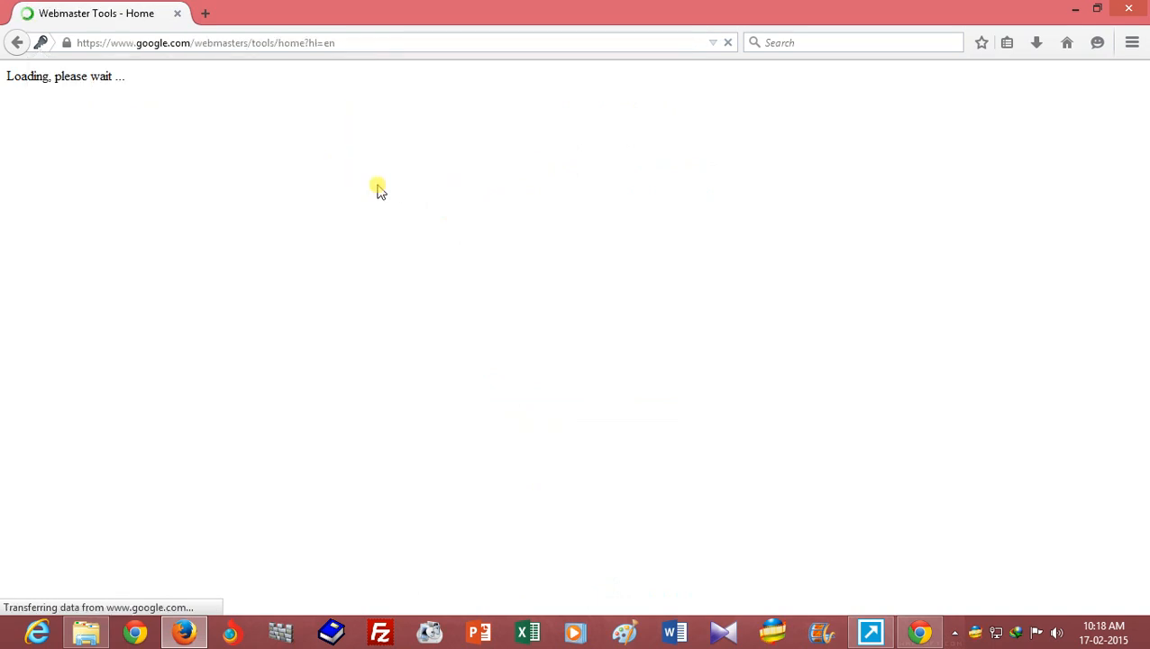
mouse_move(414, 200)
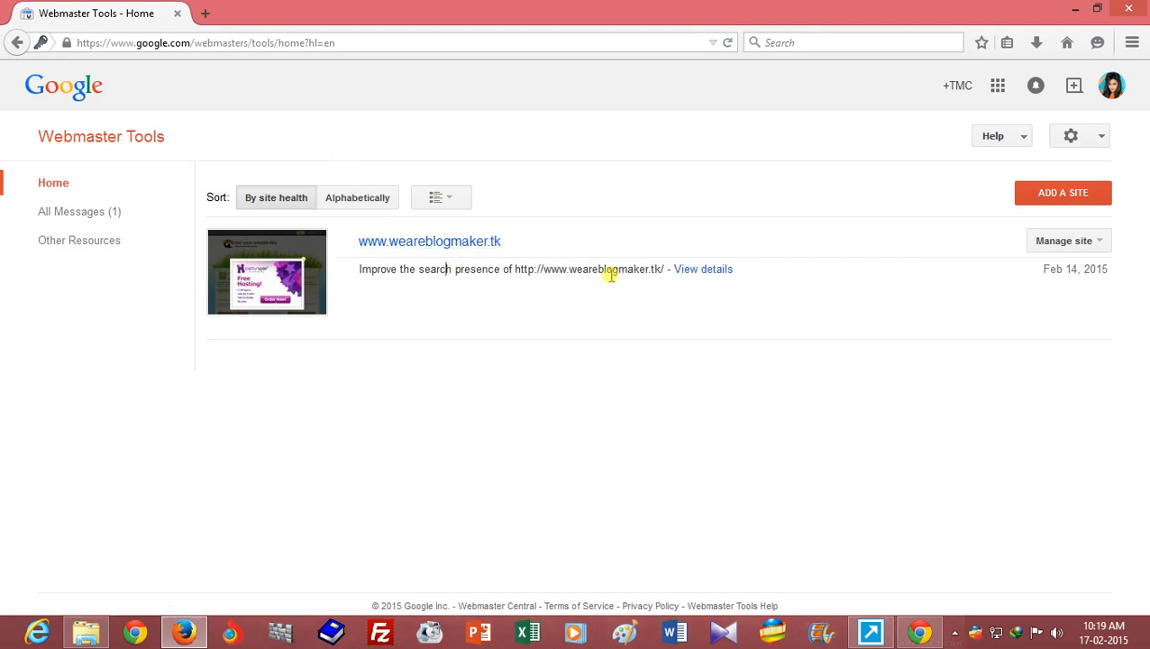
mouse_move(491, 248)
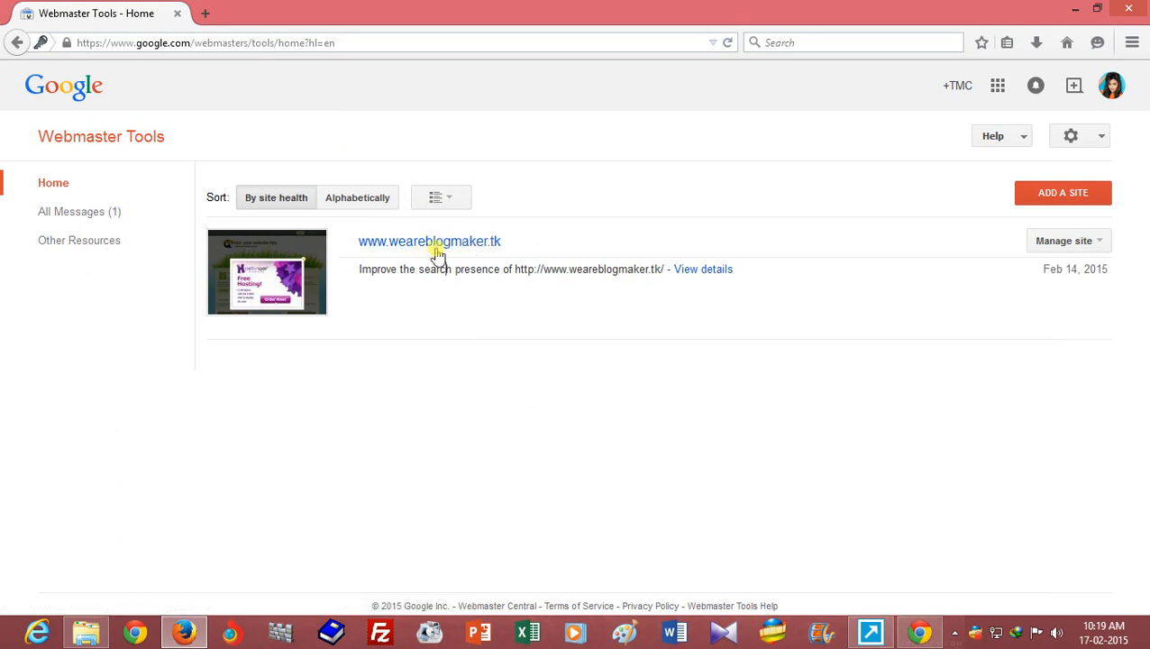
Load weareblogmaker.tk/sitemap.xml in a new Firefox tab to view its three URLs
click(206, 12)
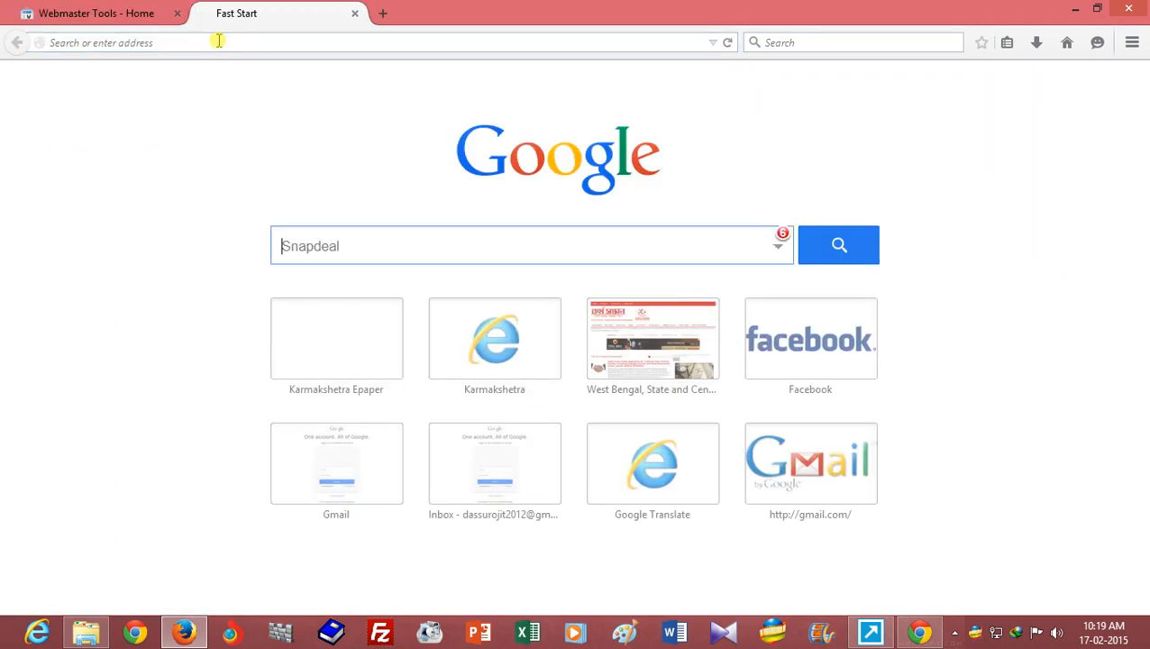
text(we)
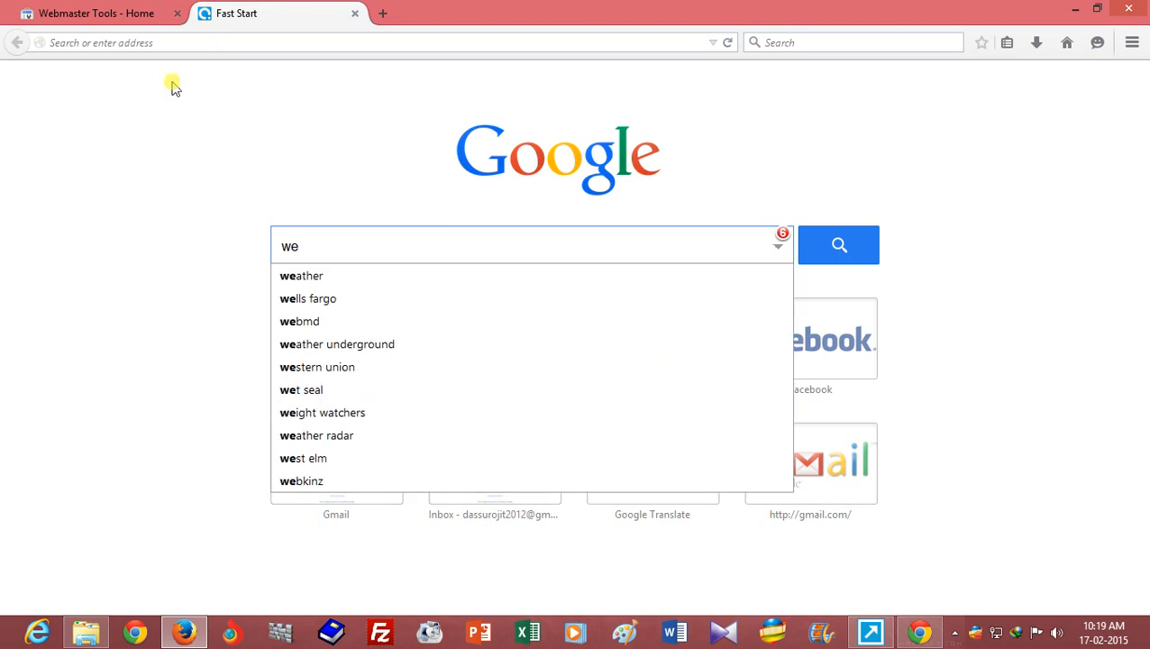
click(99, 43)
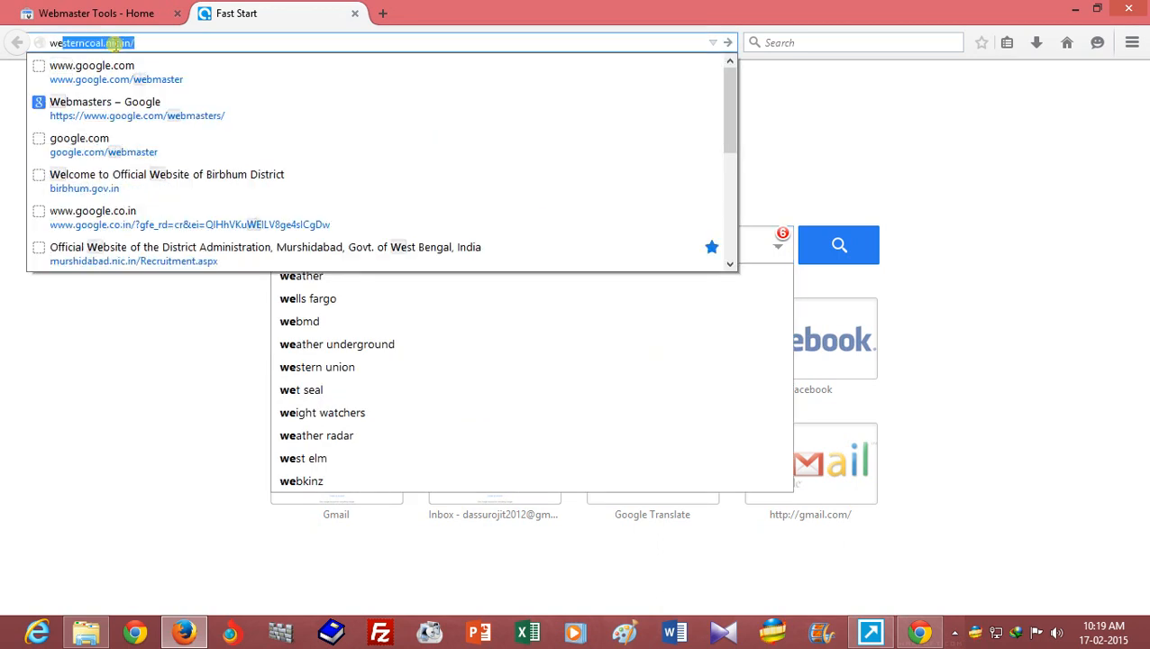
text(weareblogmaker)
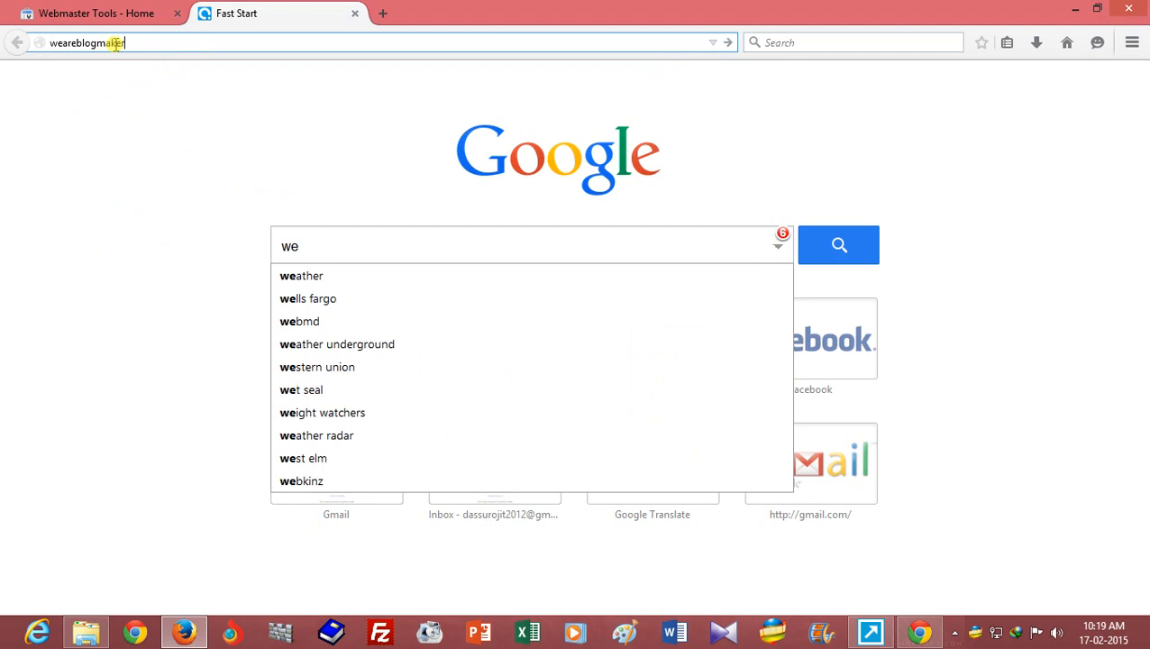
text(.tk/)
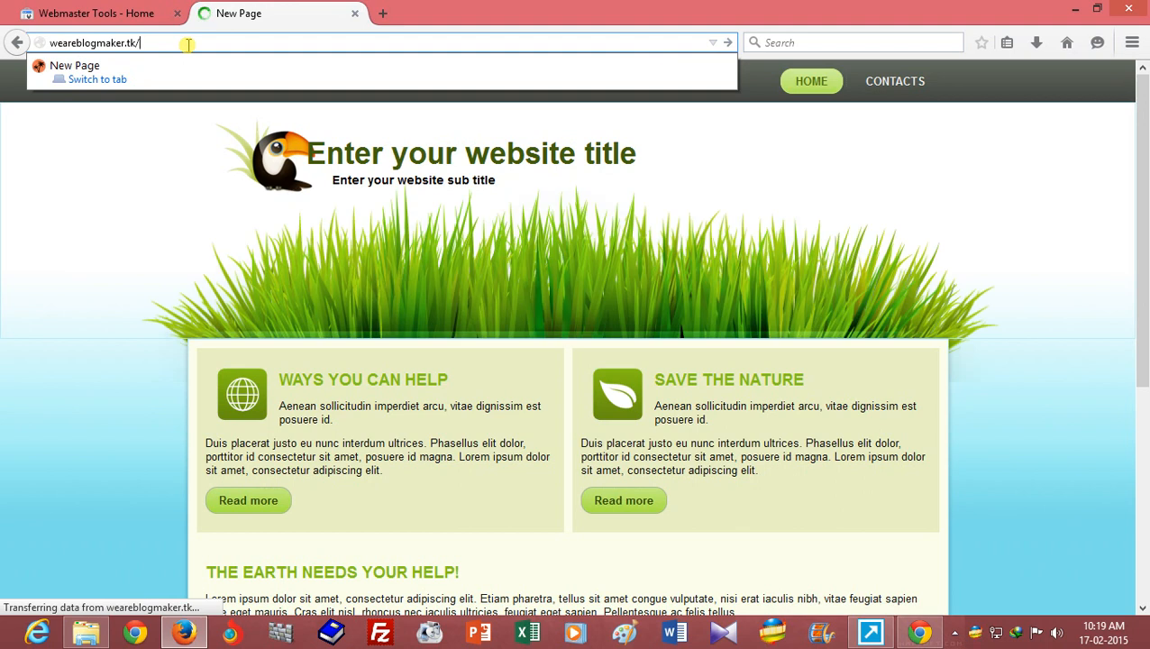
text(sitemap.)
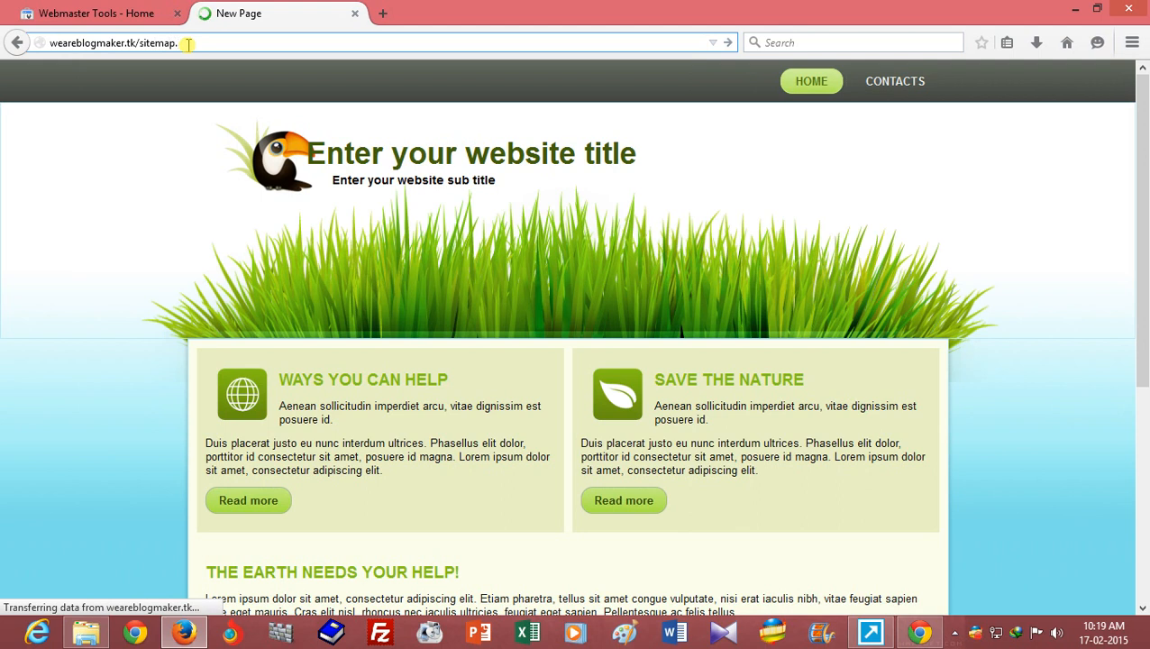
text(xml)
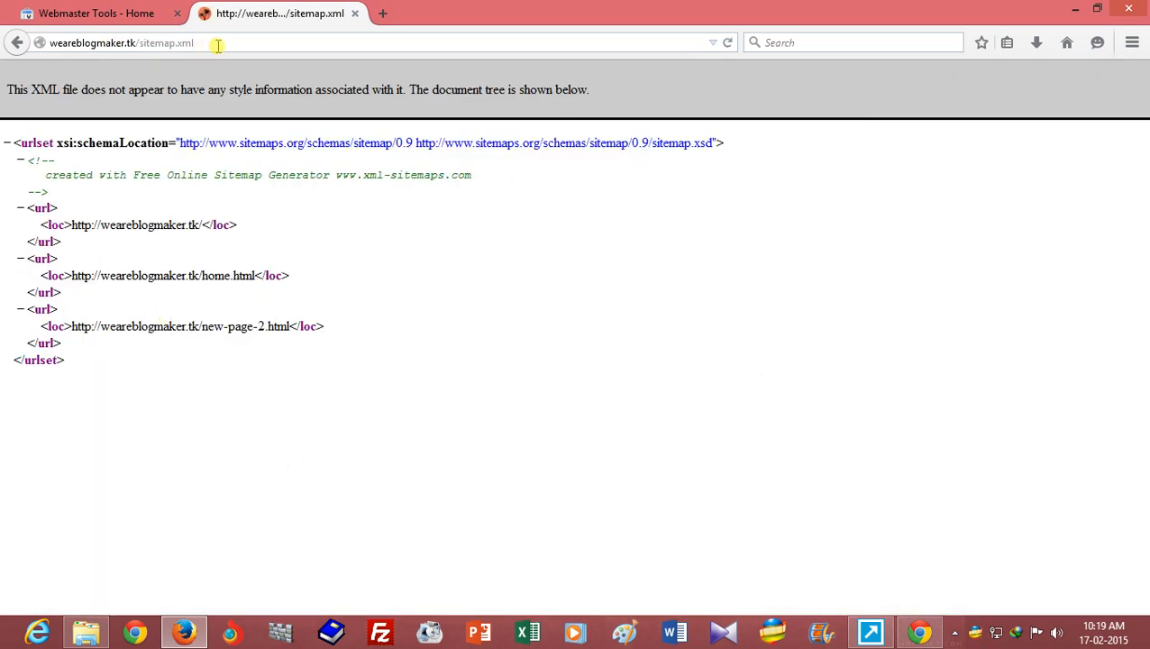
click(94, 13)
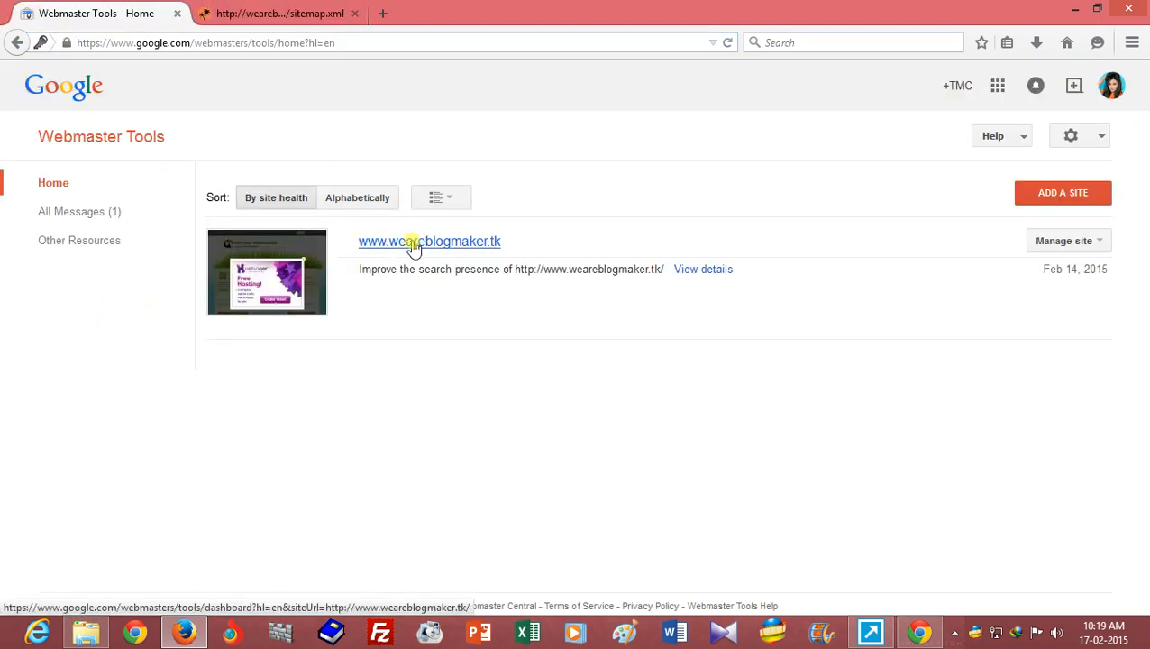
click(429, 241)
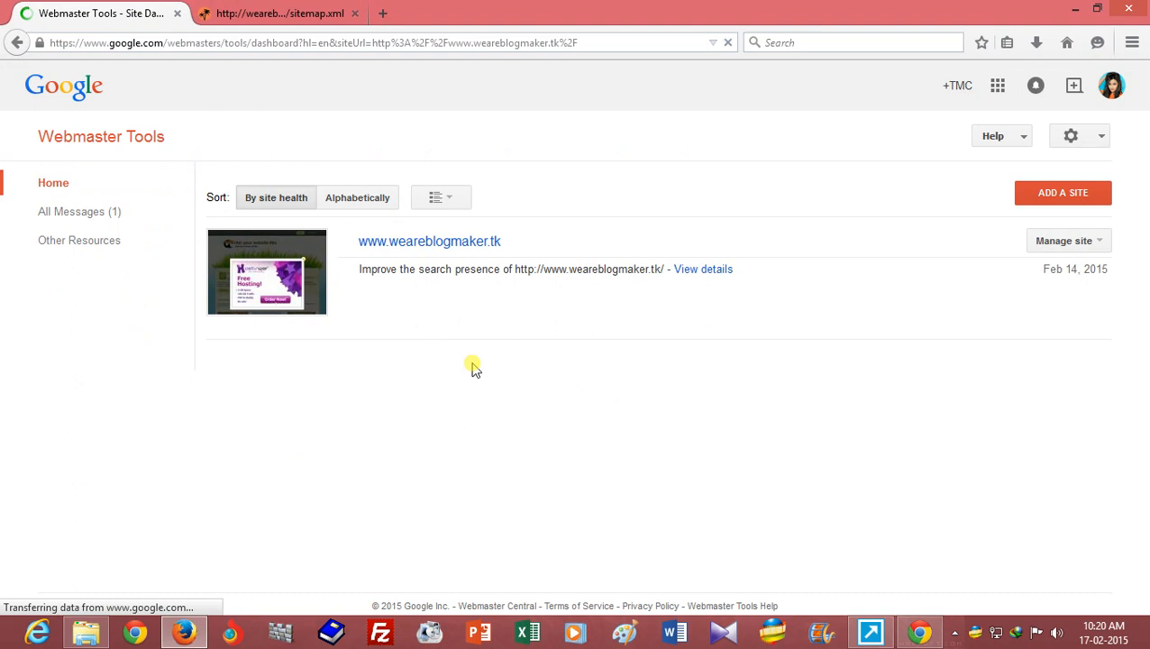
click(428, 240)
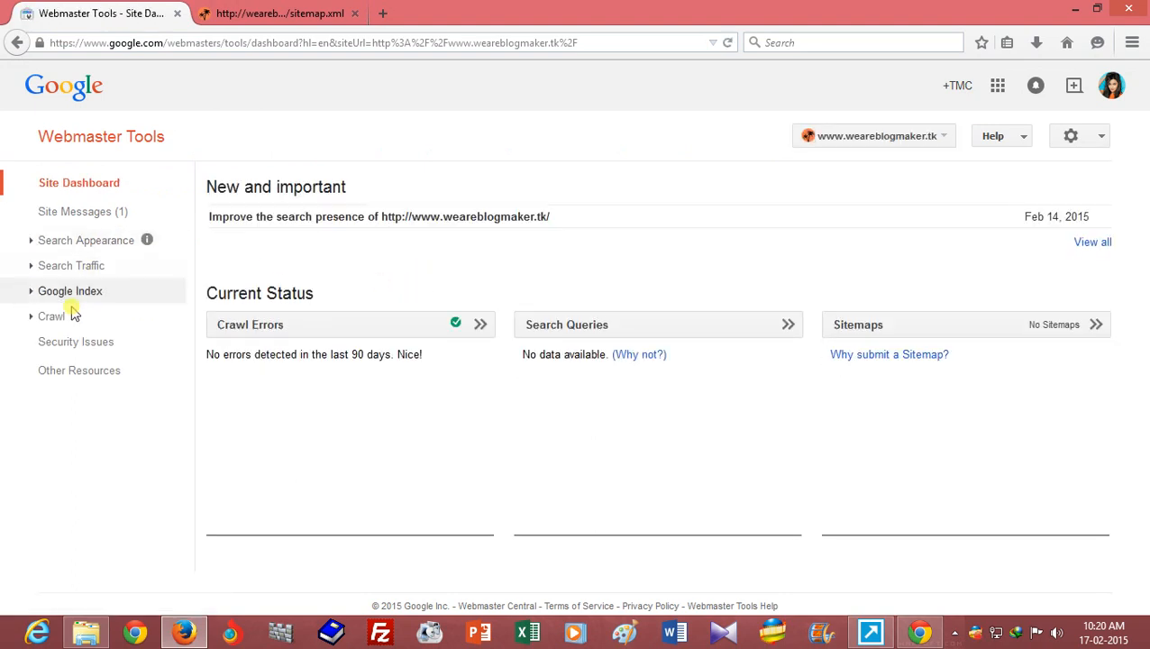
click(51, 316)
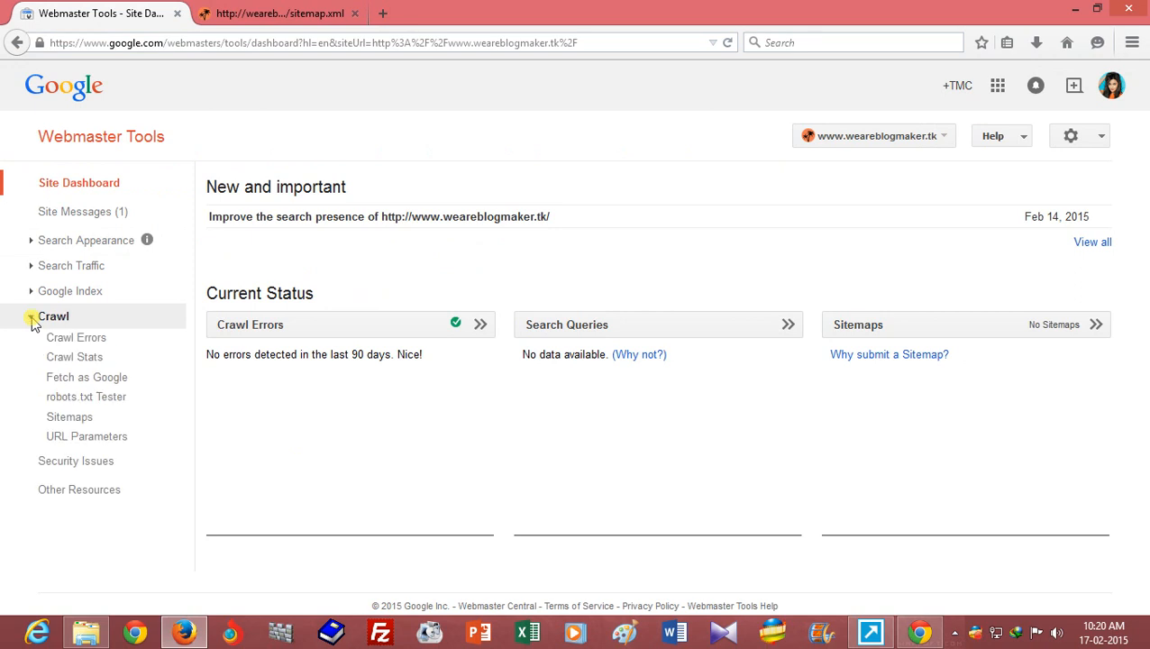
click(70, 416)
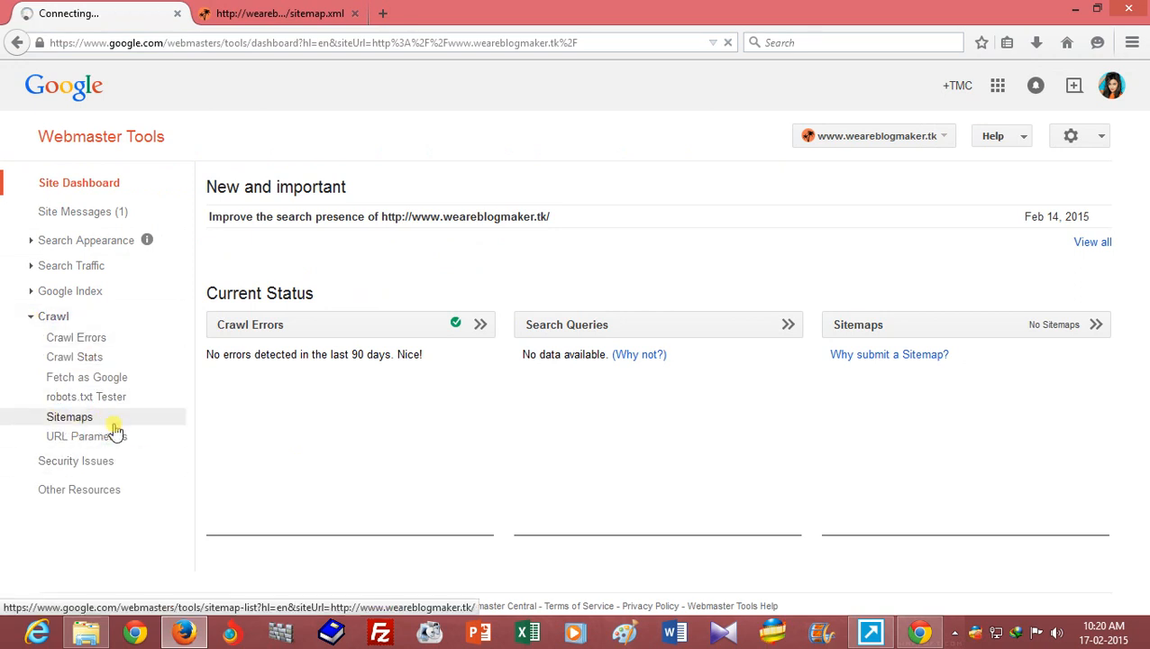
click(70, 416)
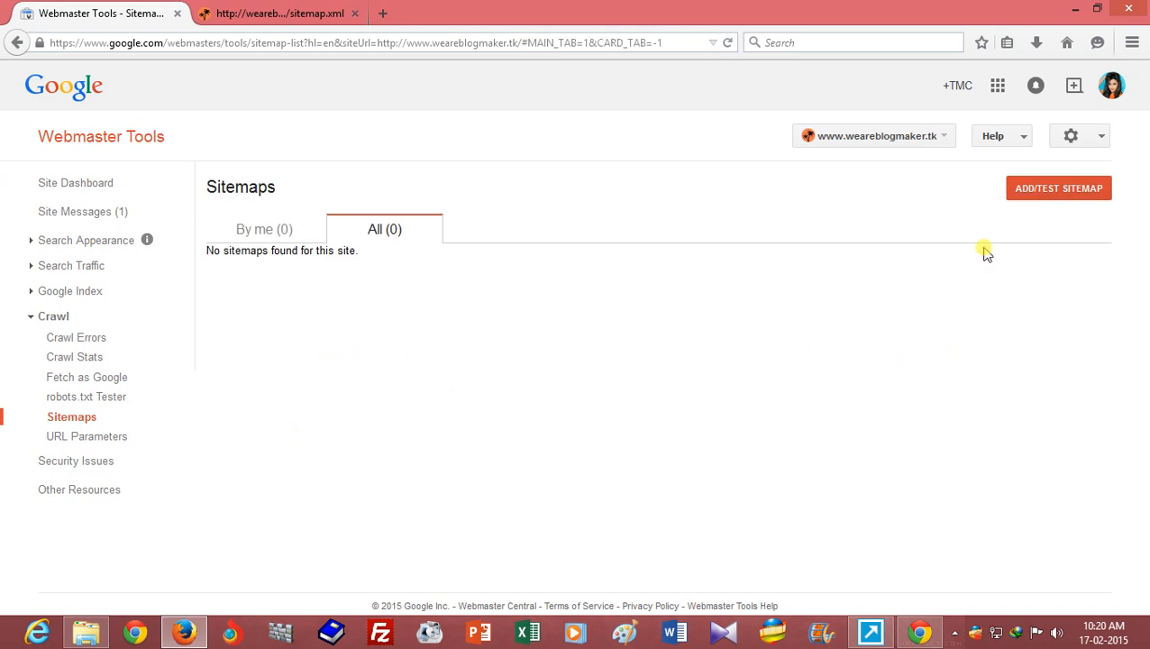
Add a sitemap, checking the file name in the other tab, and submit sitemap.xml
click(1058, 187)
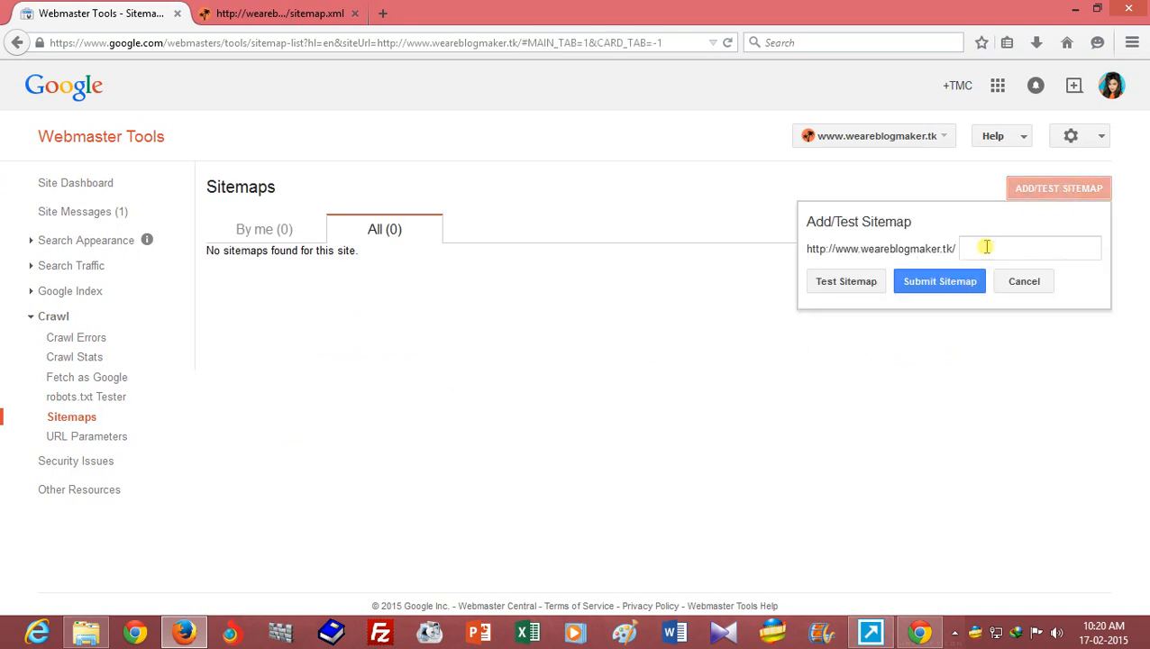
click(279, 13)
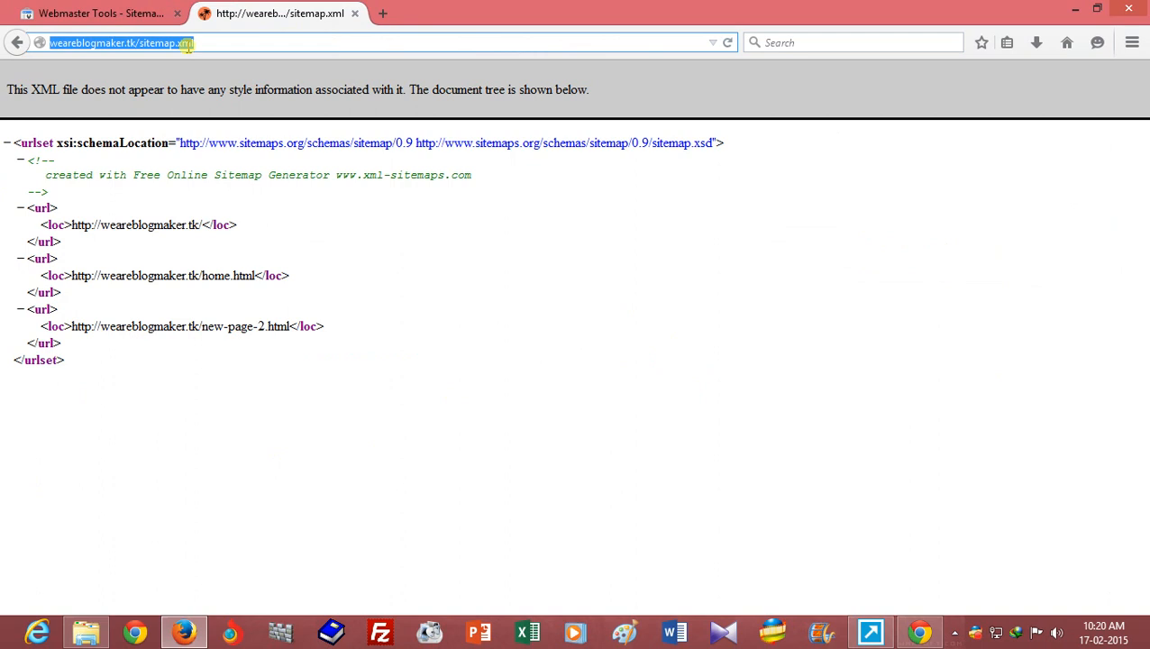
double_click(165, 42)
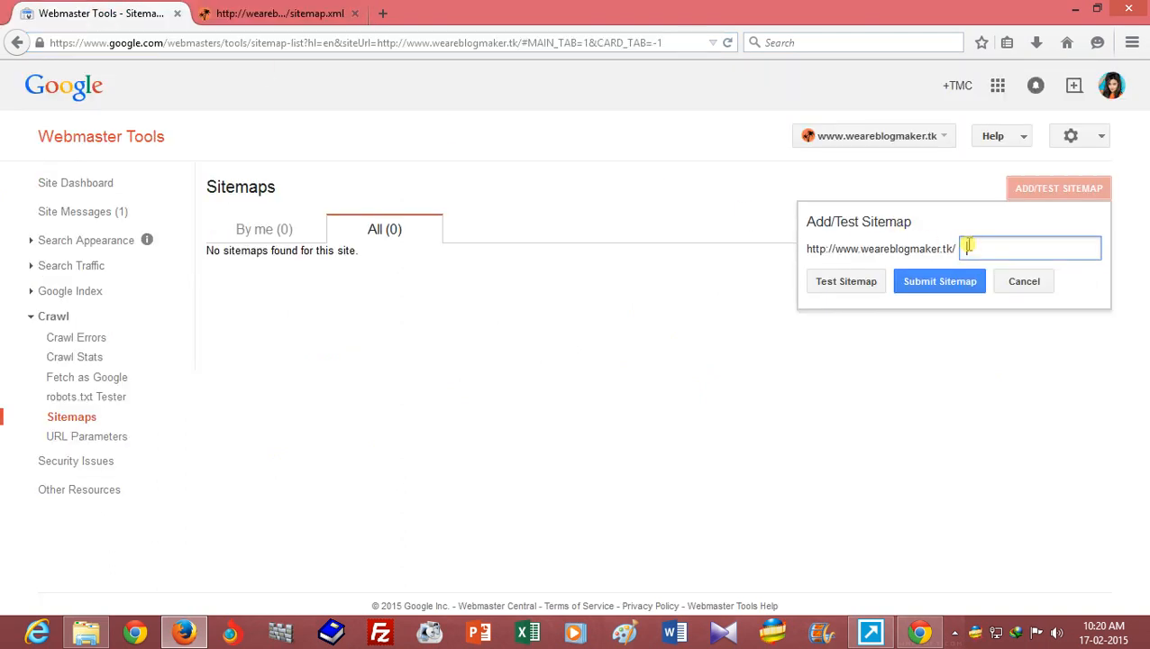
text(sitema)
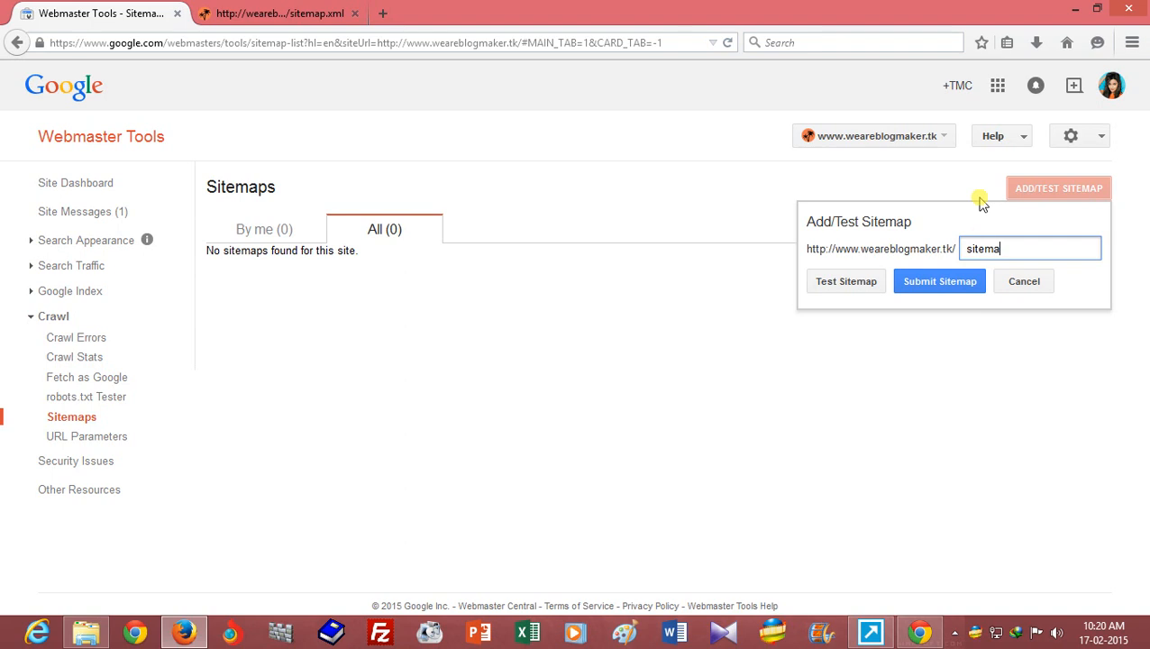
text(p.xml)
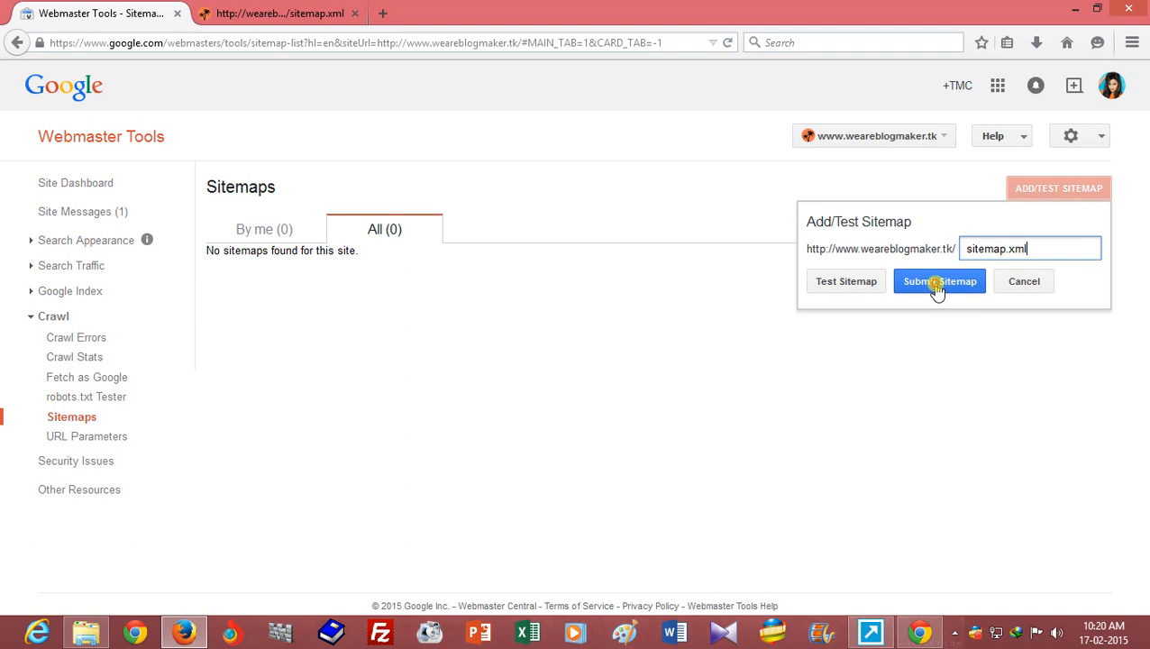
click(938, 280)
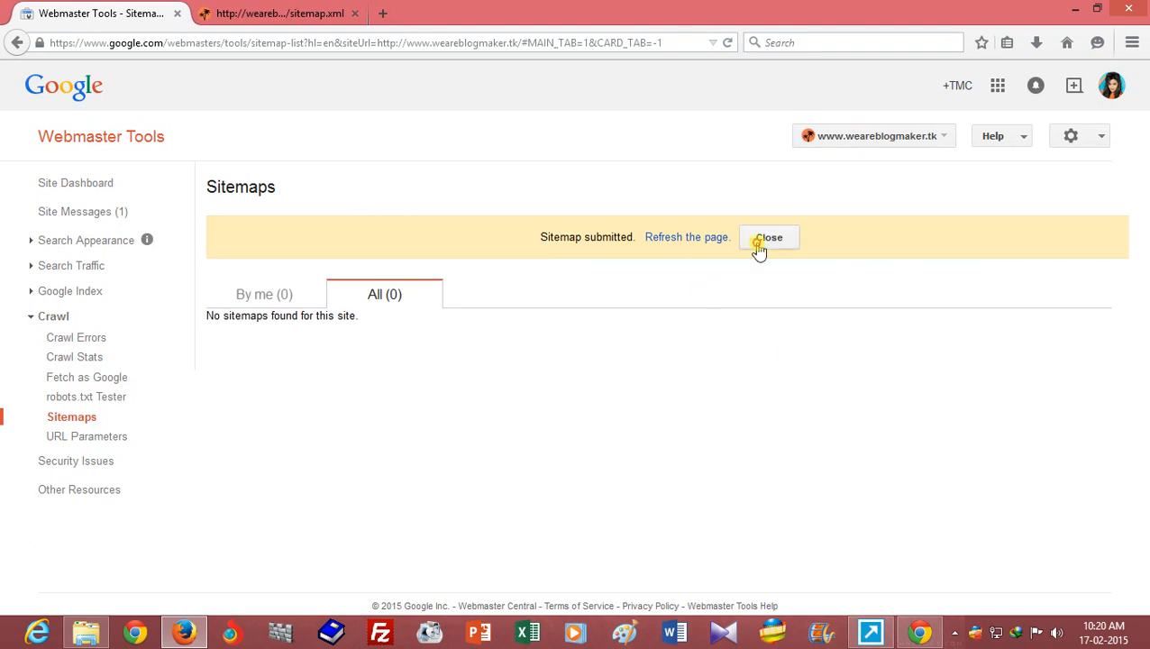
Dismiss the confirmation, reload Sitemaps, and open /sitemap.xml showing 3 pages pending
click(768, 237)
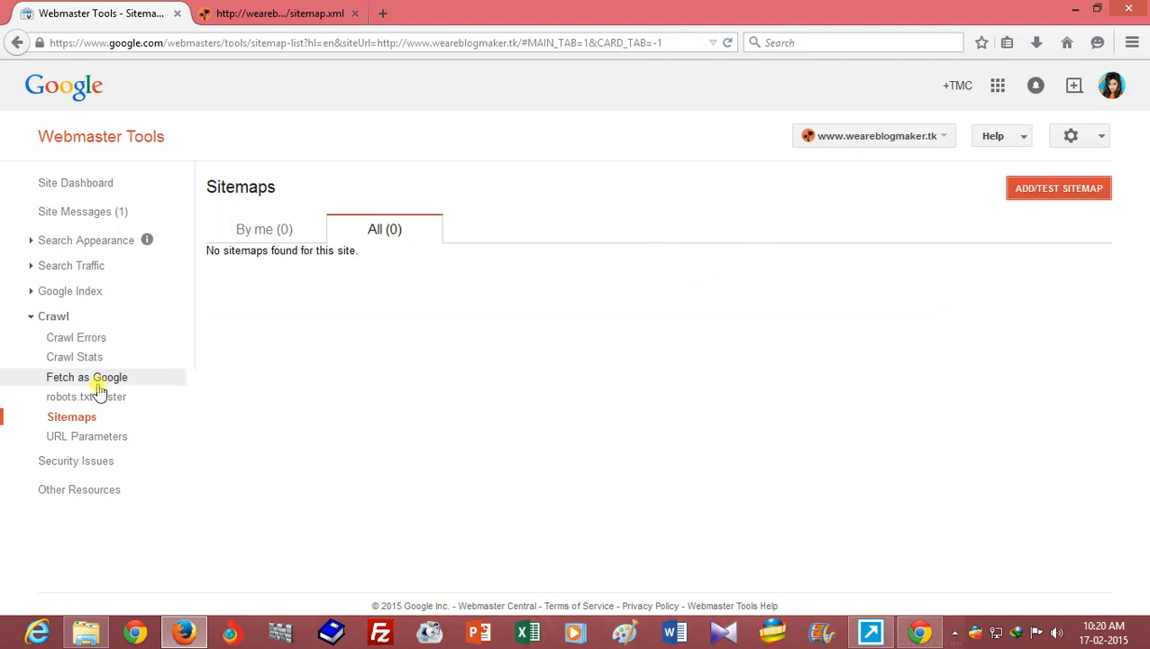
click(71, 416)
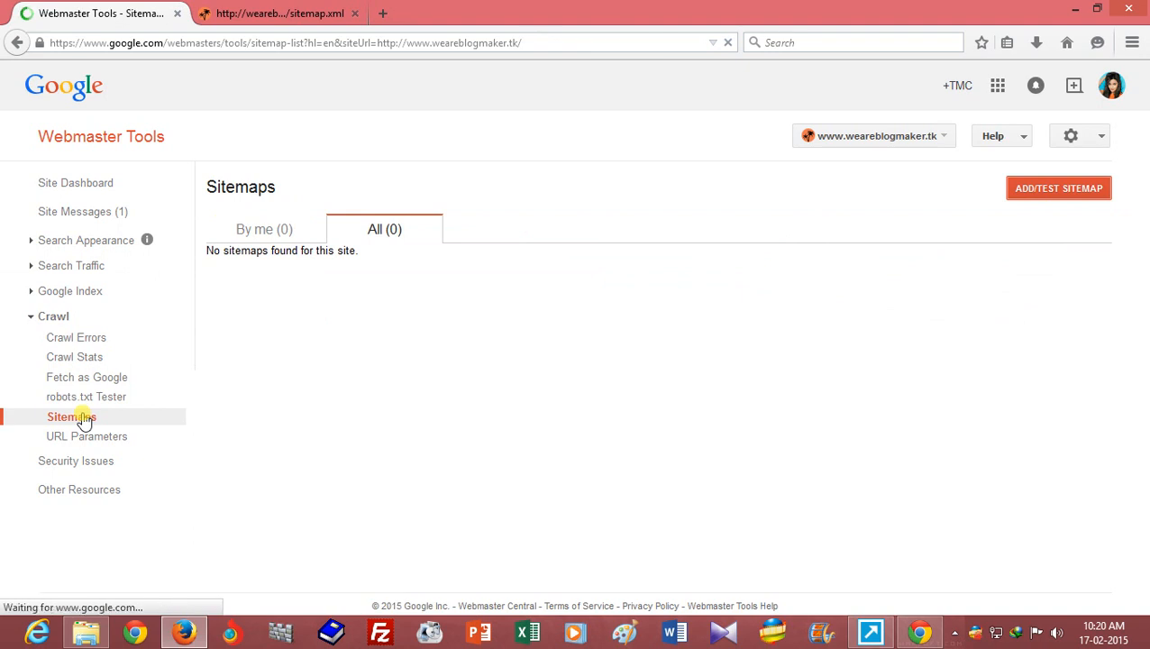
click(70, 417)
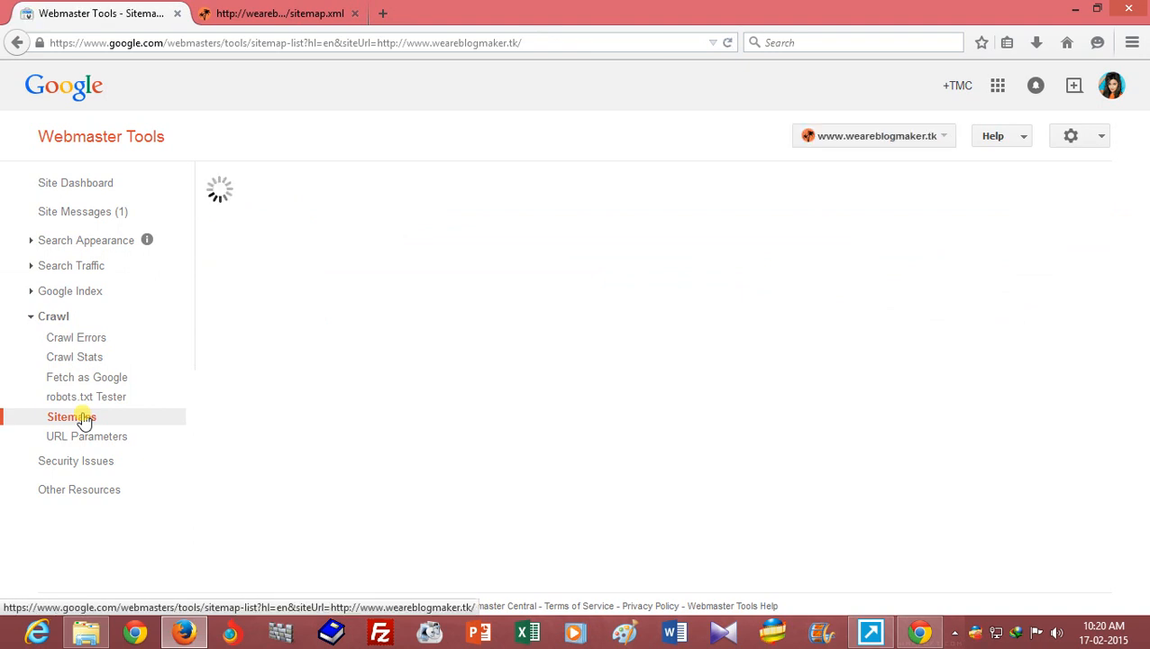
click(71, 416)
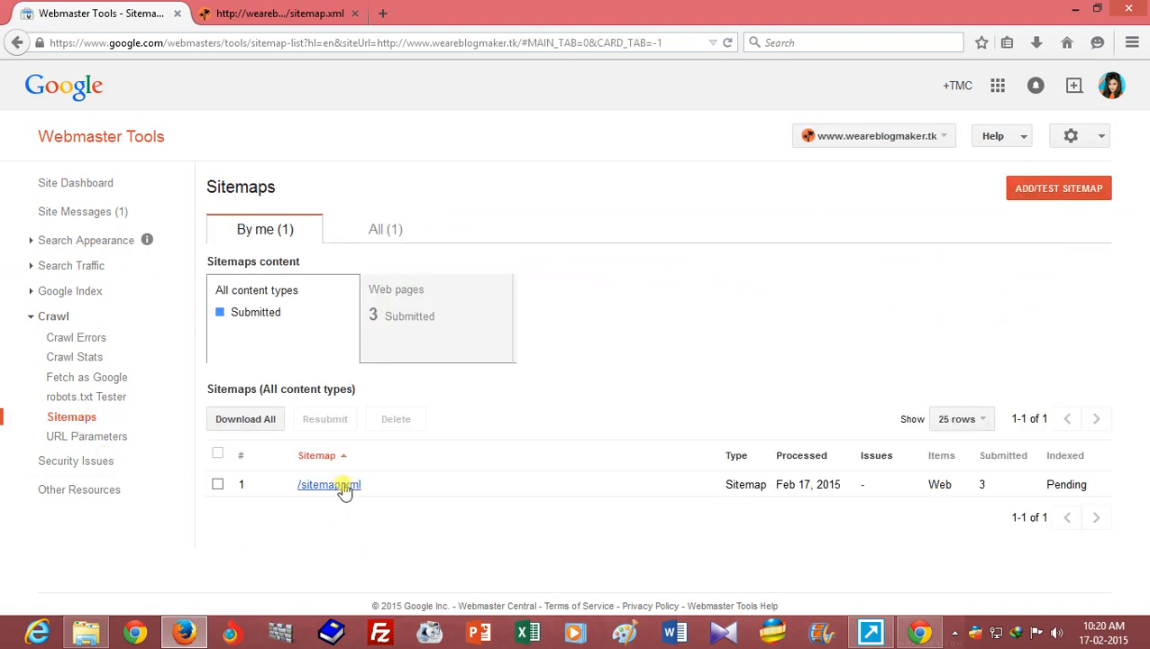
click(328, 483)
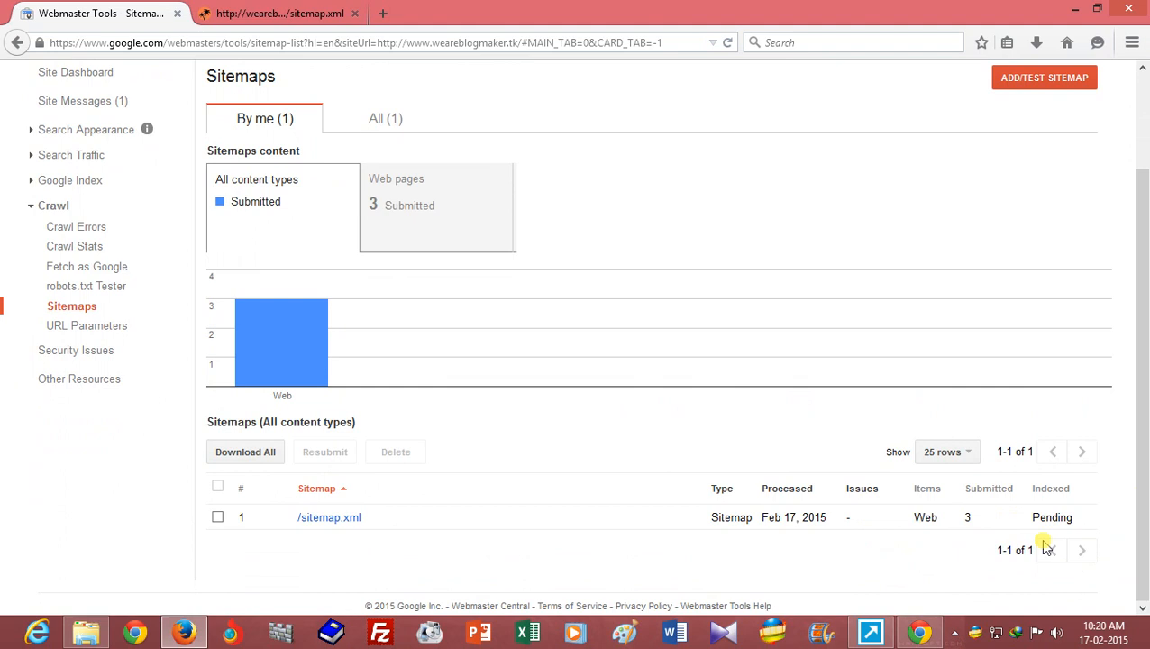
double_click(1052, 517)
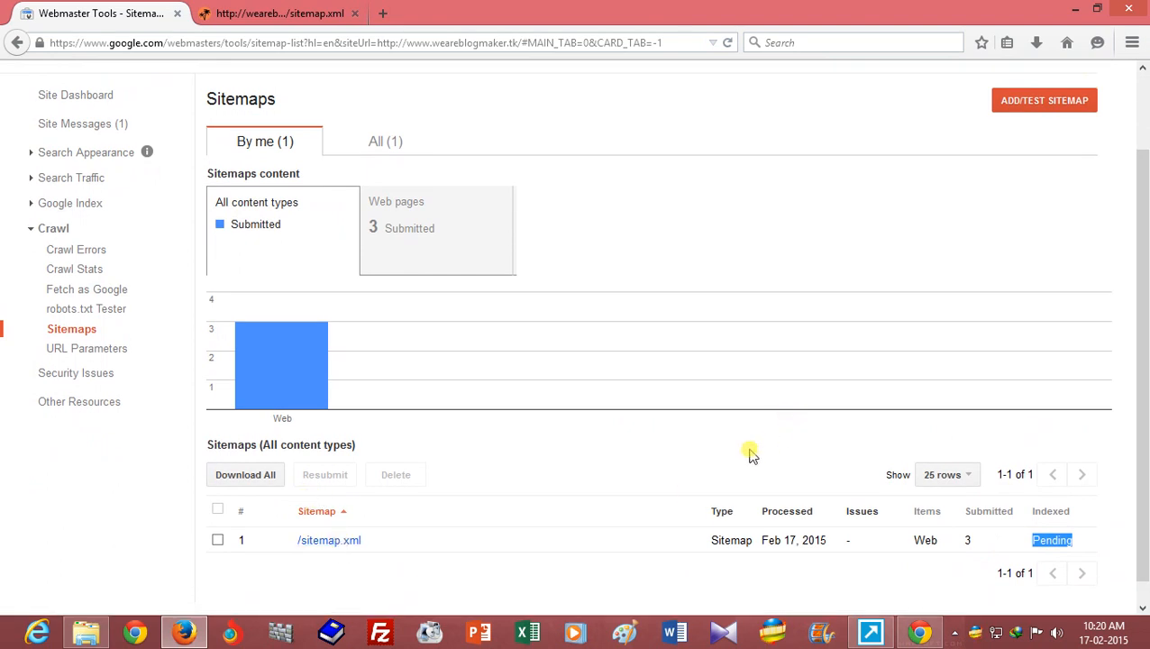
click(328, 540)
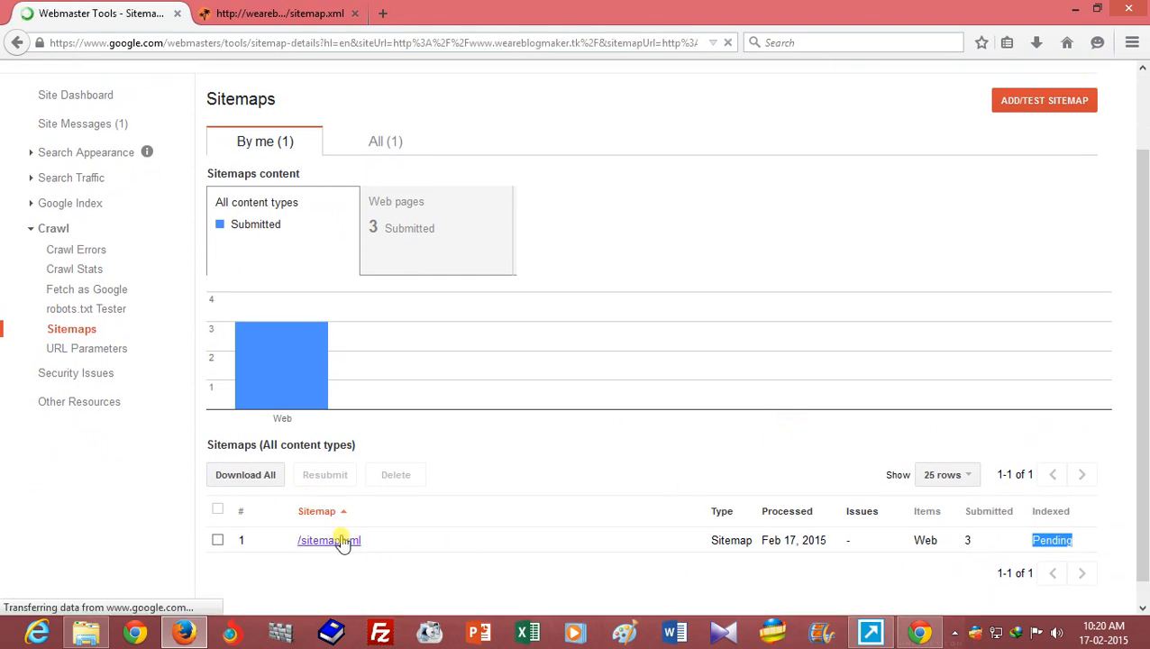
click(328, 540)
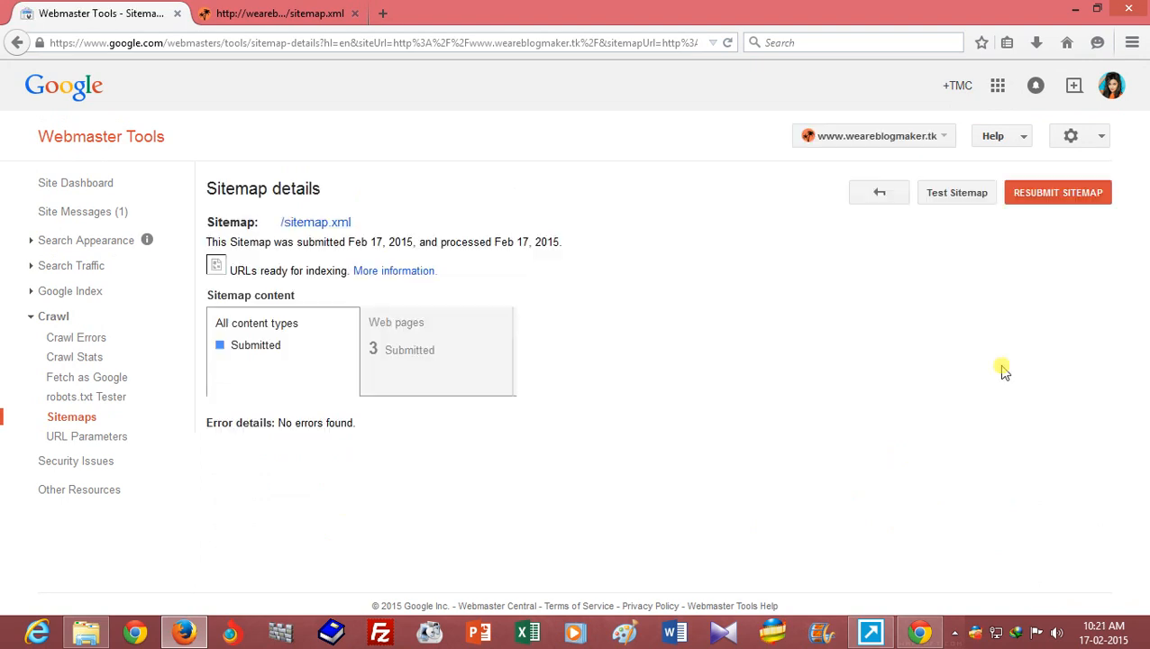
click(397, 321)
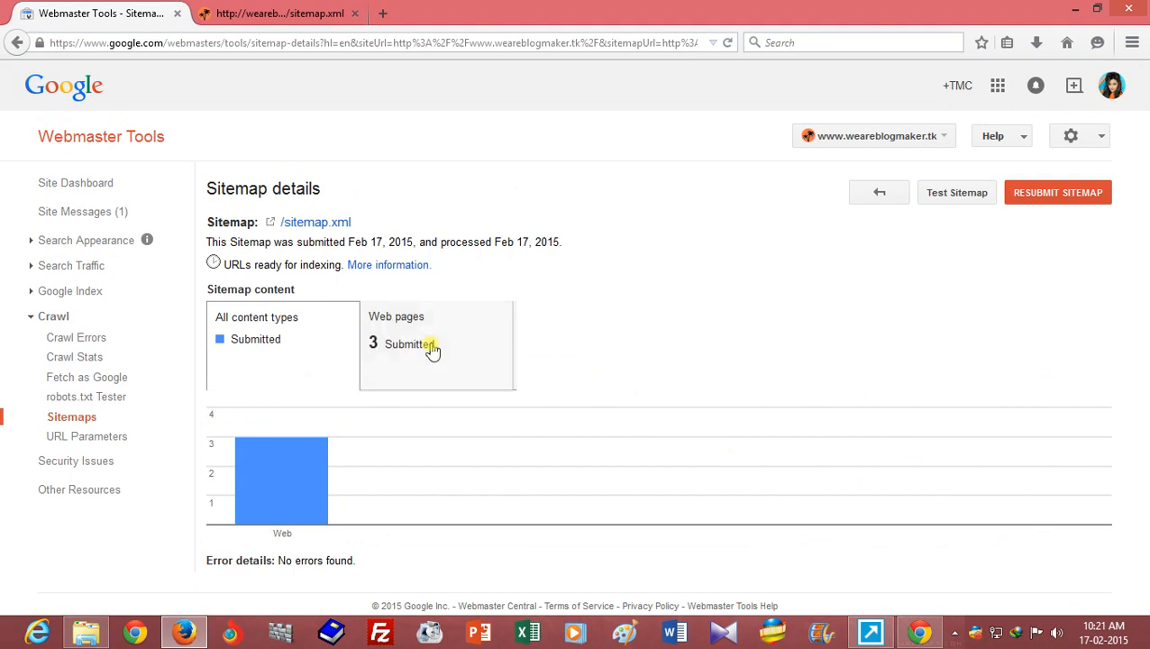
mouse_move(439, 401)
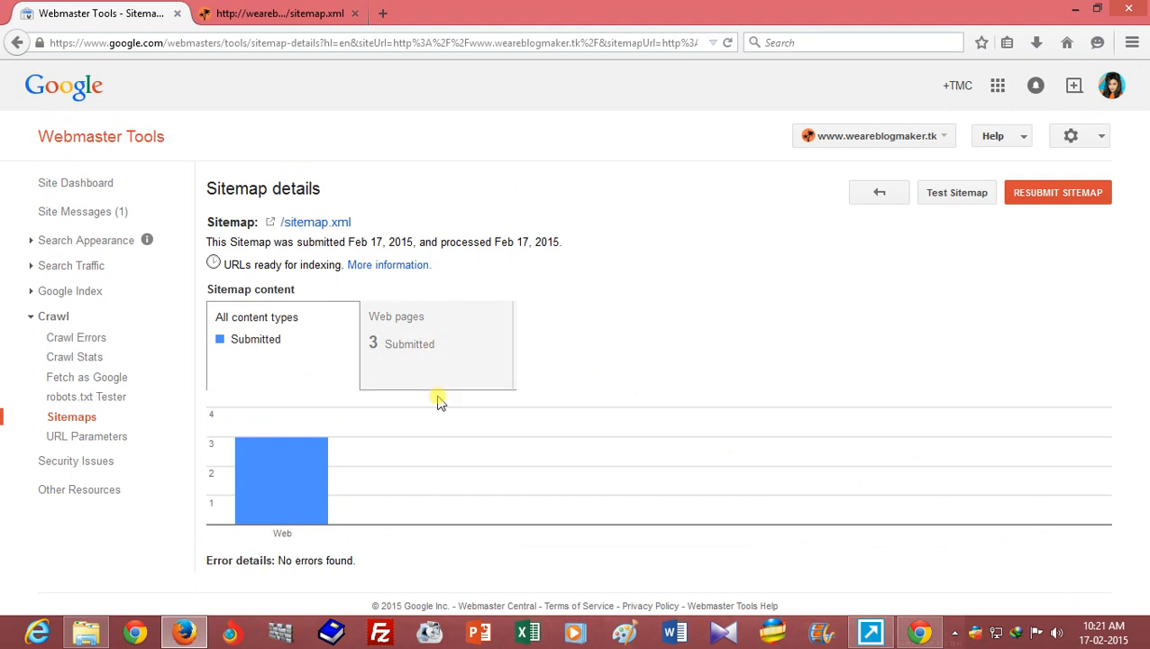
mouse_move(671, 353)
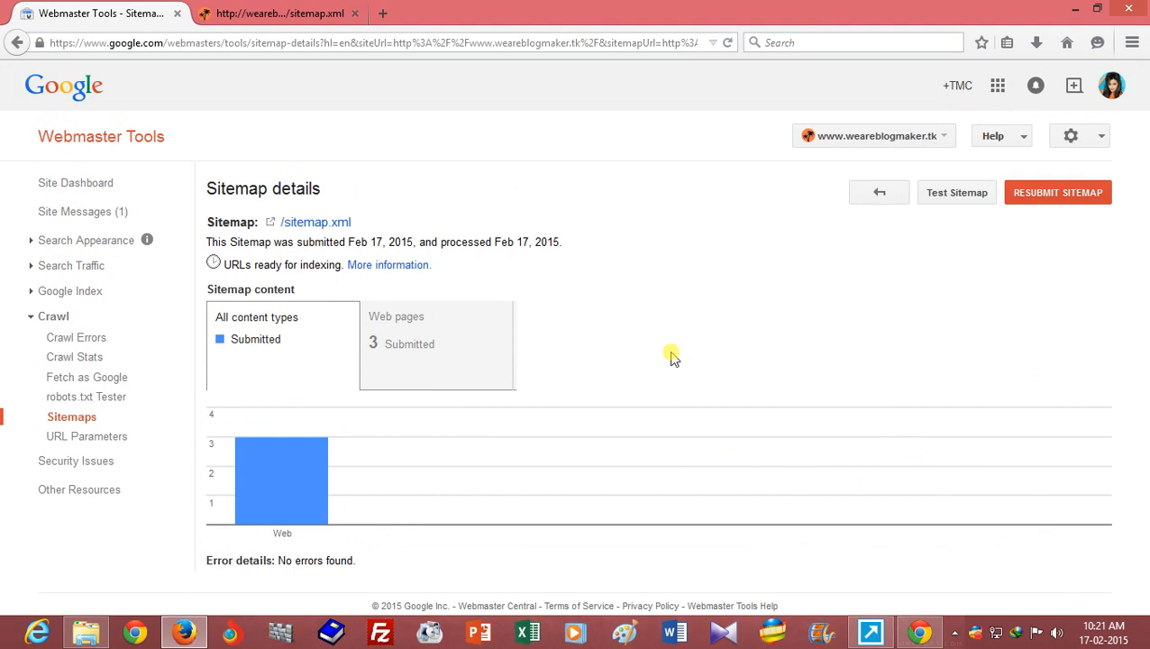
click(71, 416)
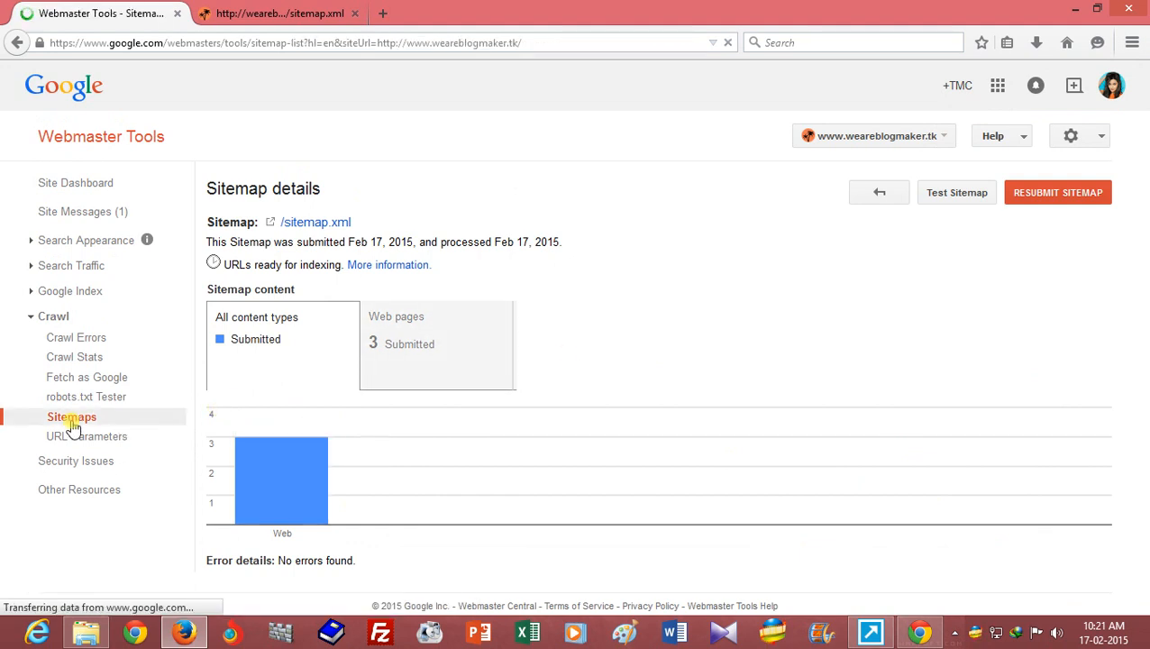
click(71, 416)
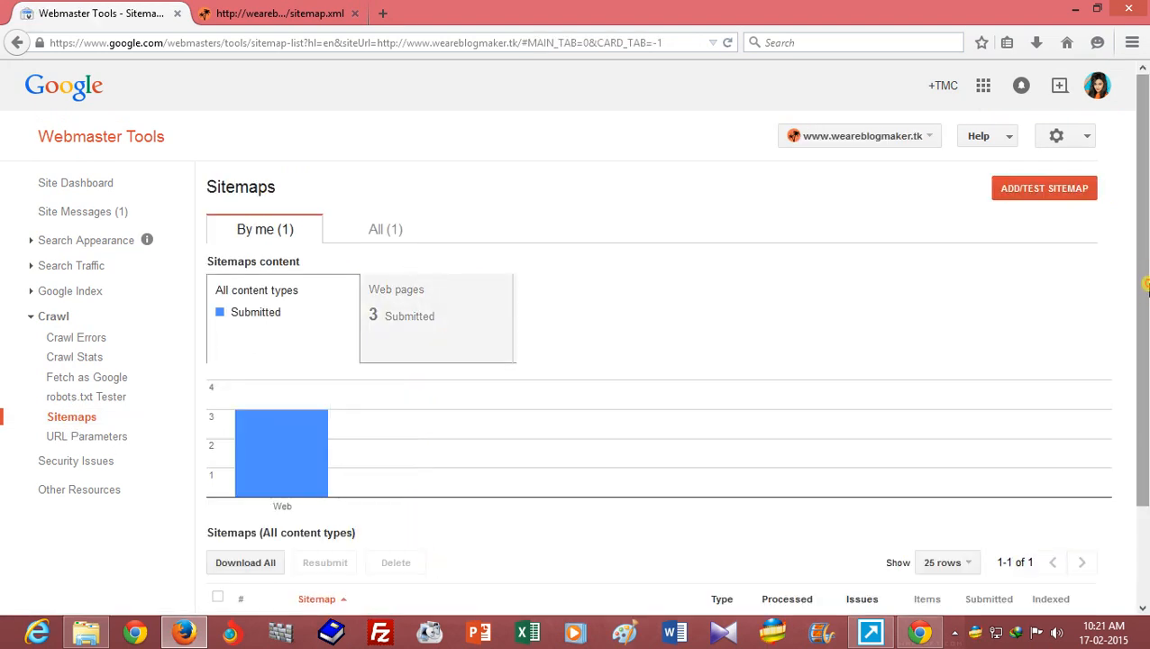
scroll(down, 3)
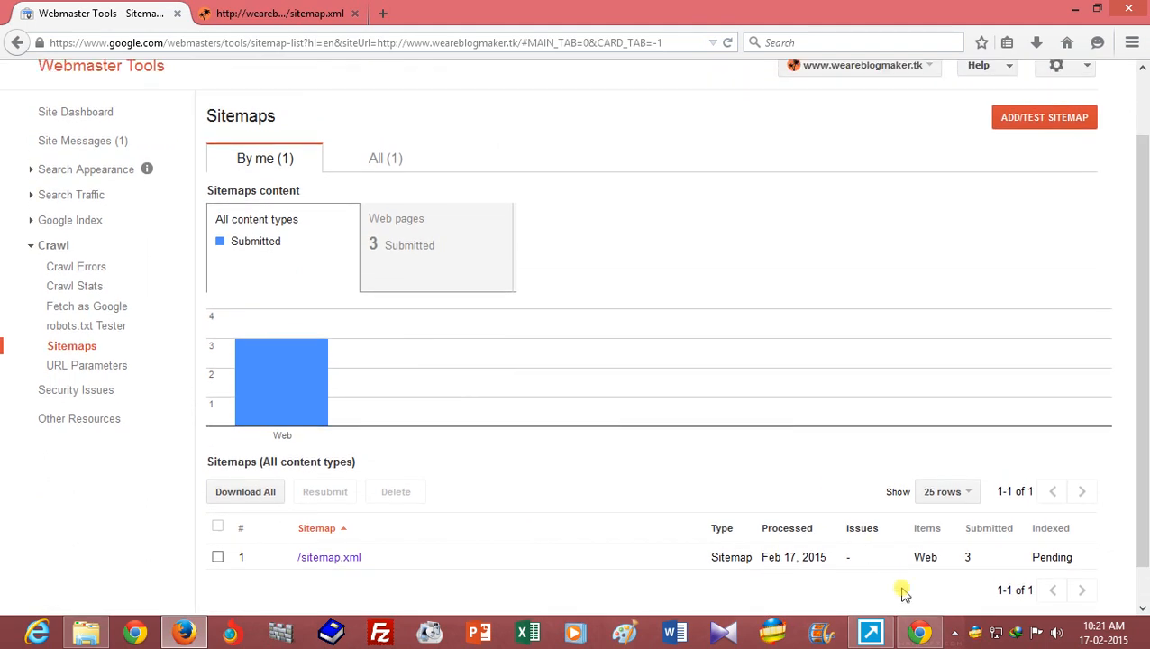
click(252, 10)
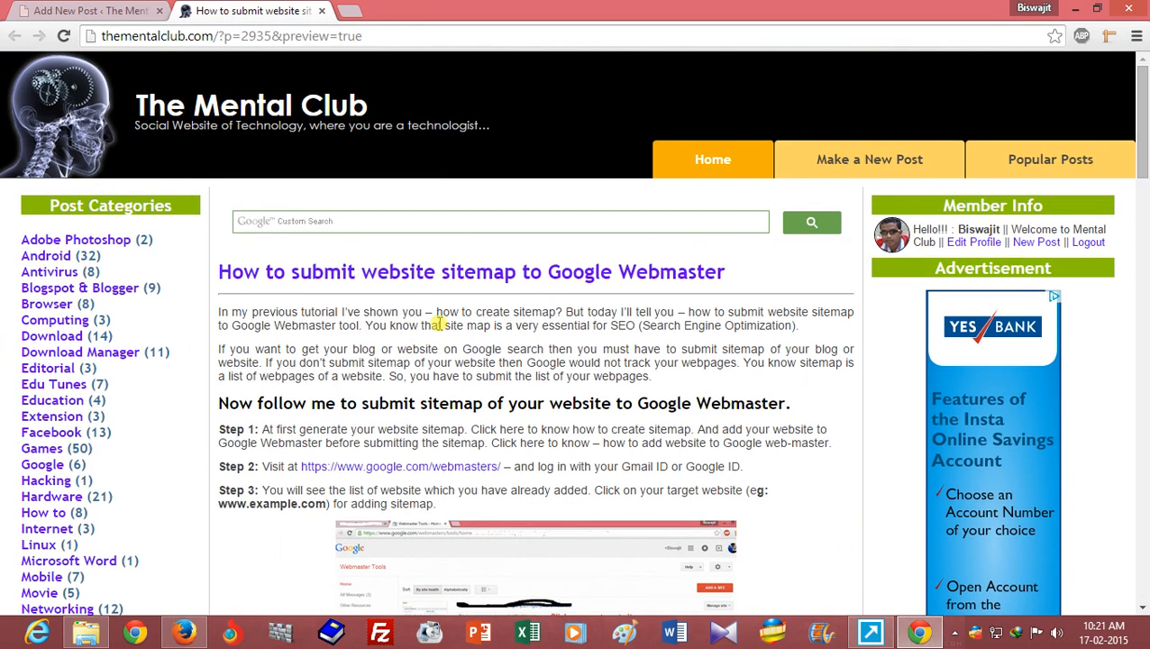
Scroll through The Mental Club's sitemap-submission tutorial post
scroll(down, 3)
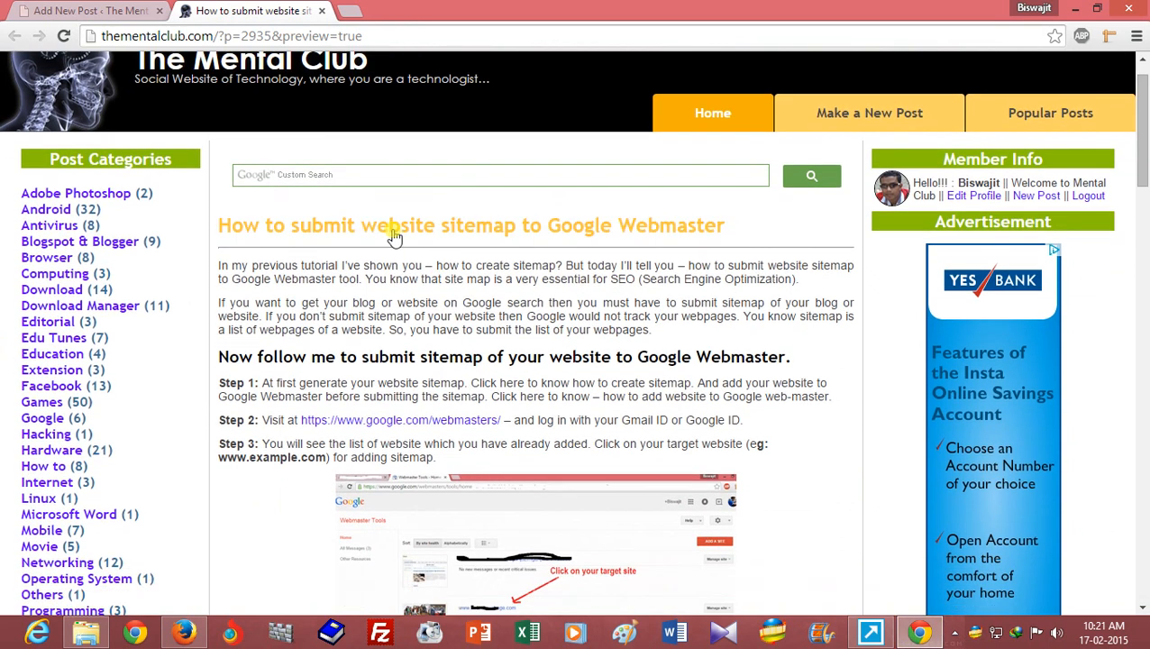